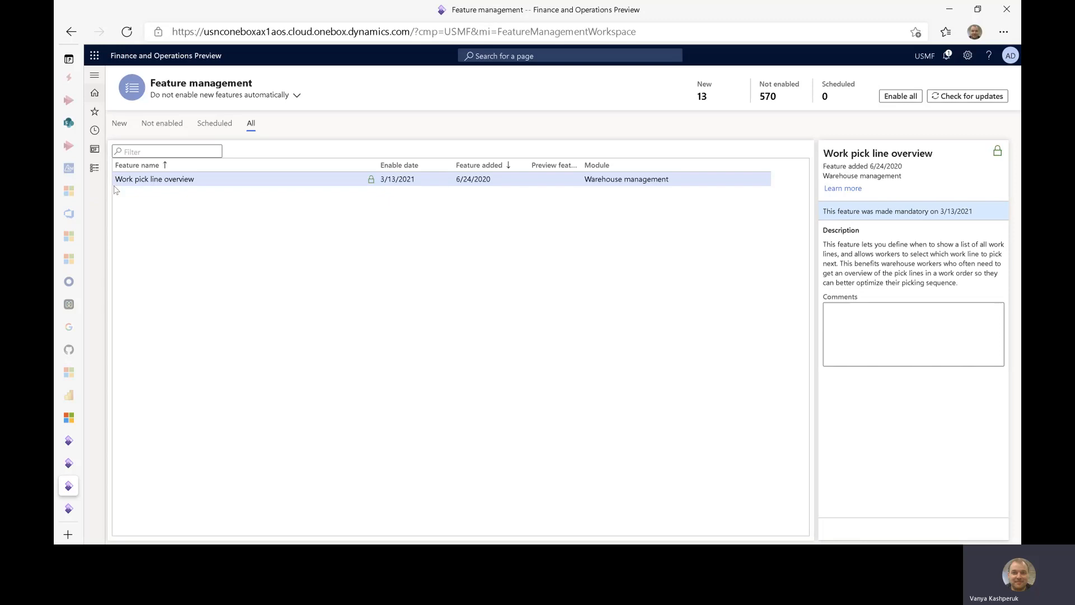
{"action": "mouse_move", "coordinate": [398, 290]}
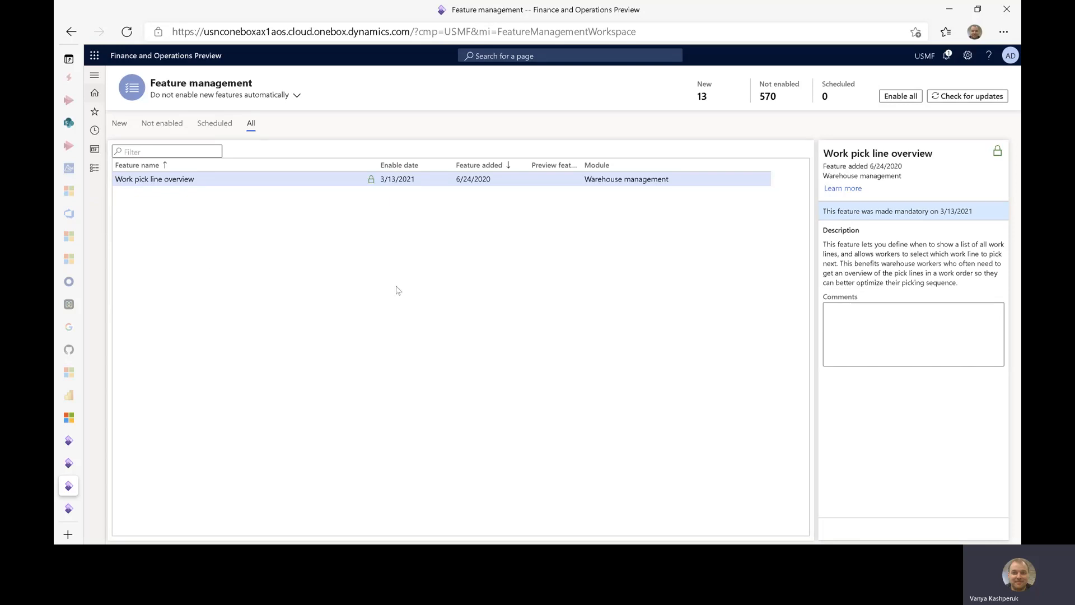
{"action": "mouse_move", "coordinate": [381, 314]}
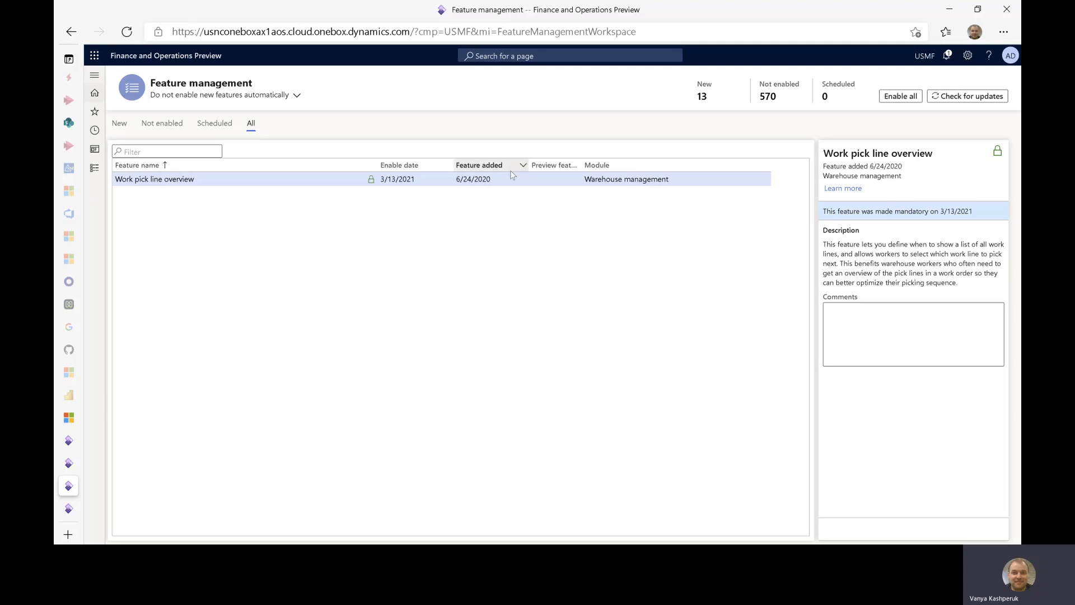
- Edit the SalesPickLineOverview mobile device menu item, keeping Show work line list at Show only upon request
{"action": "left_click", "coordinate": [479, 164]}
{"action": "type", "text": "mdmi"}
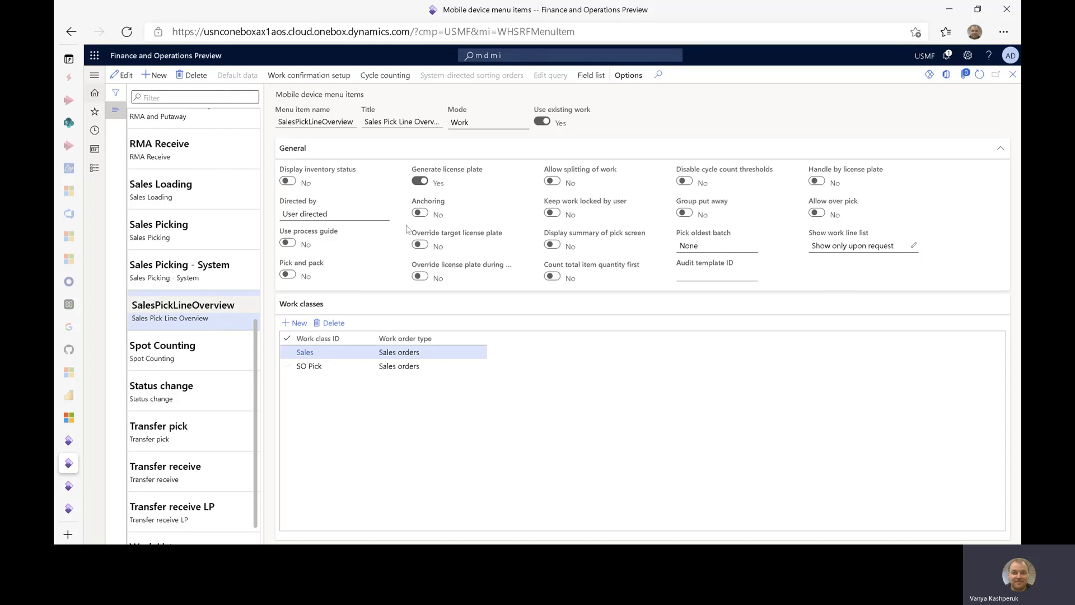
{"action": "mouse_move", "coordinate": [547, 338]}
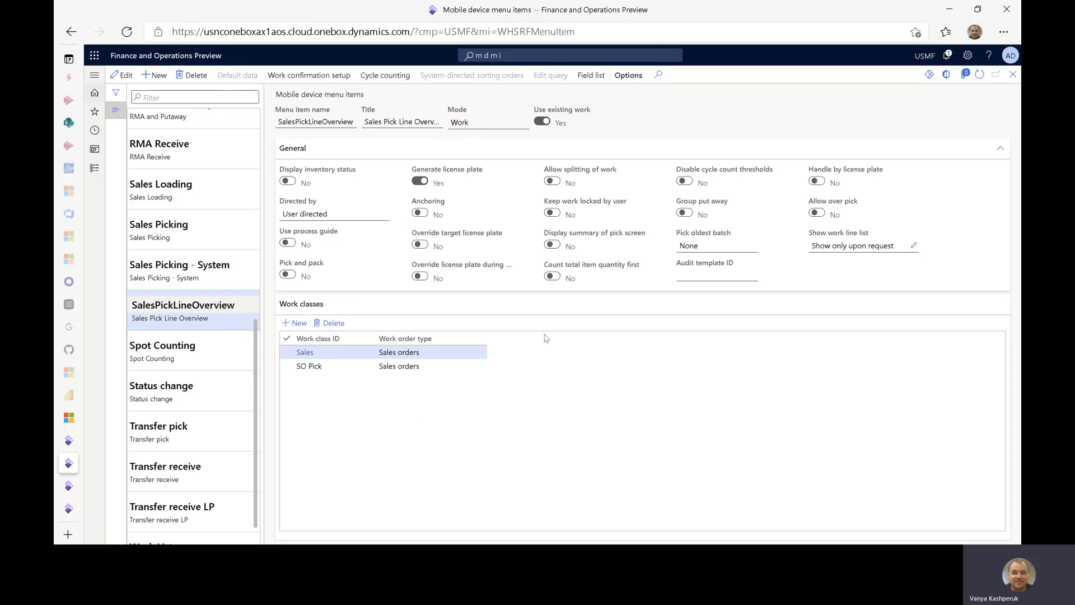
{"action": "left_click", "coordinate": [480, 122]}
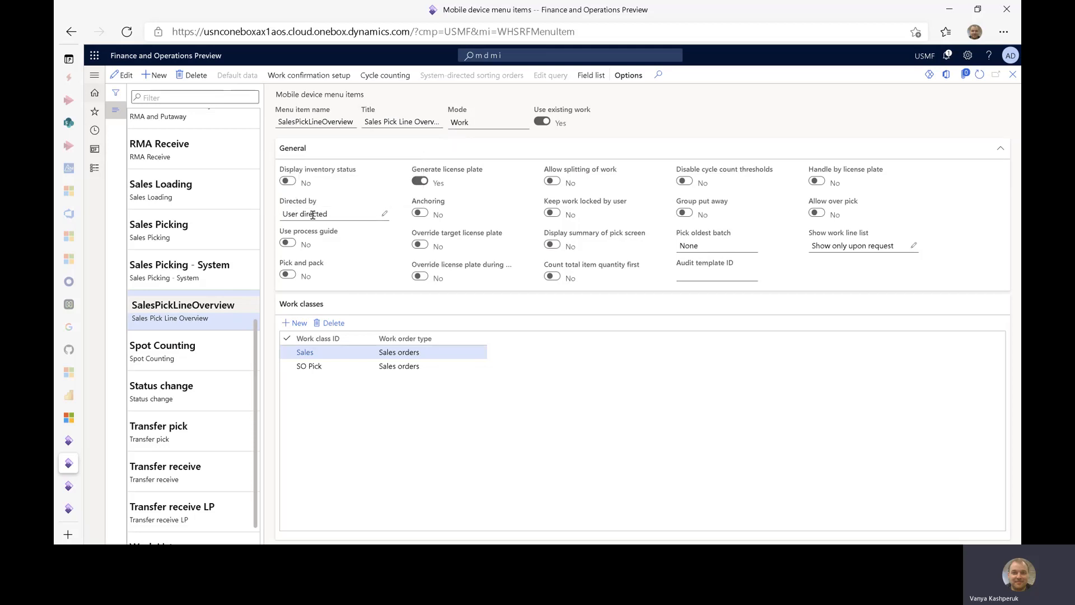
{"action": "mouse_move", "coordinate": [558, 366]}
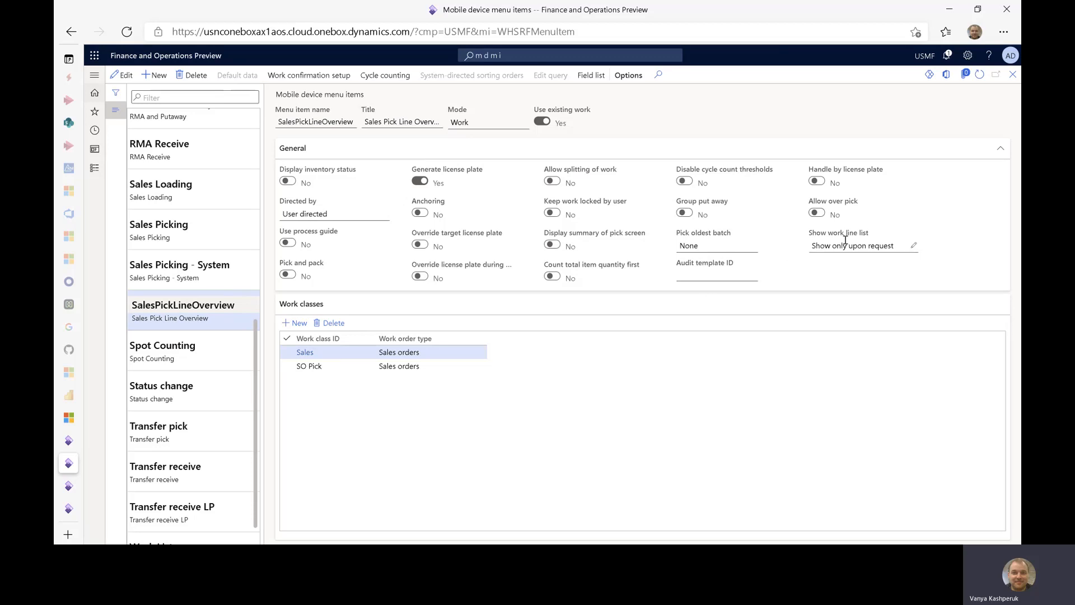
{"action": "mouse_move", "coordinate": [857, 245]}
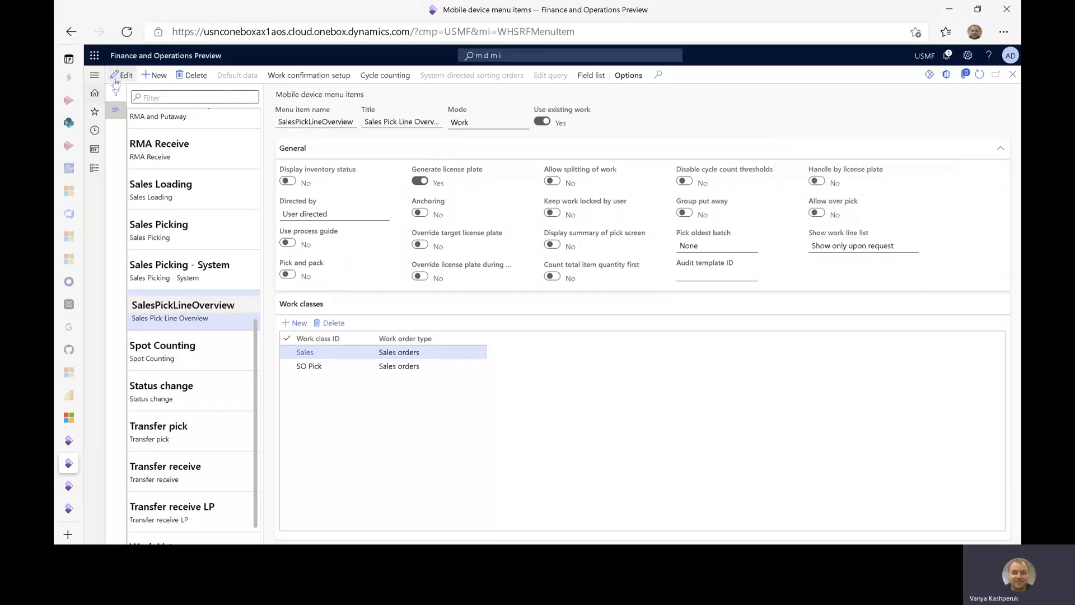
{"action": "left_click", "coordinate": [912, 245]}
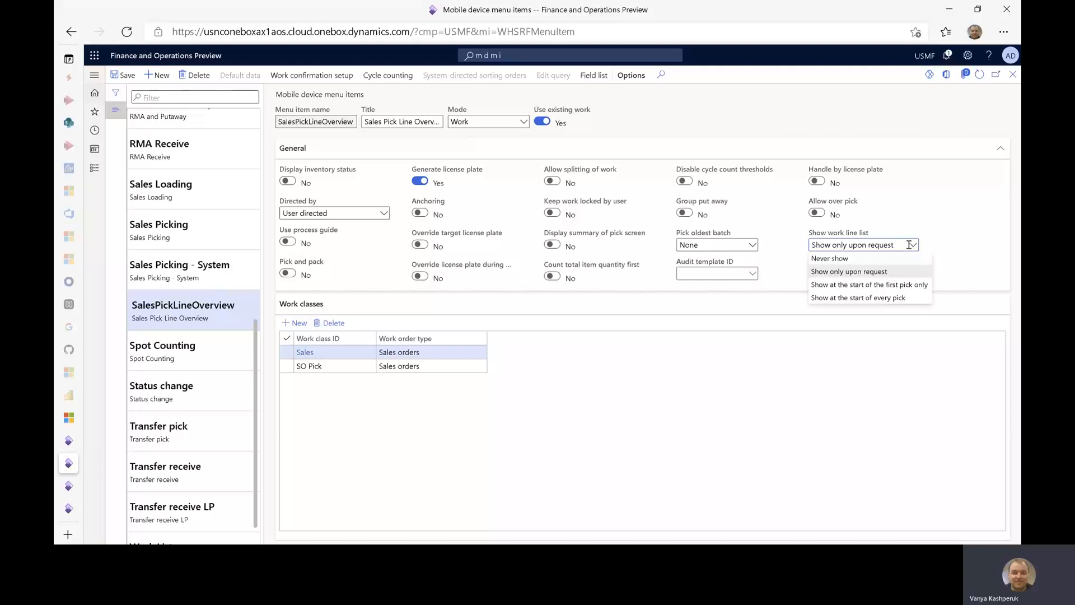
{"action": "left_click", "coordinate": [848, 271]}
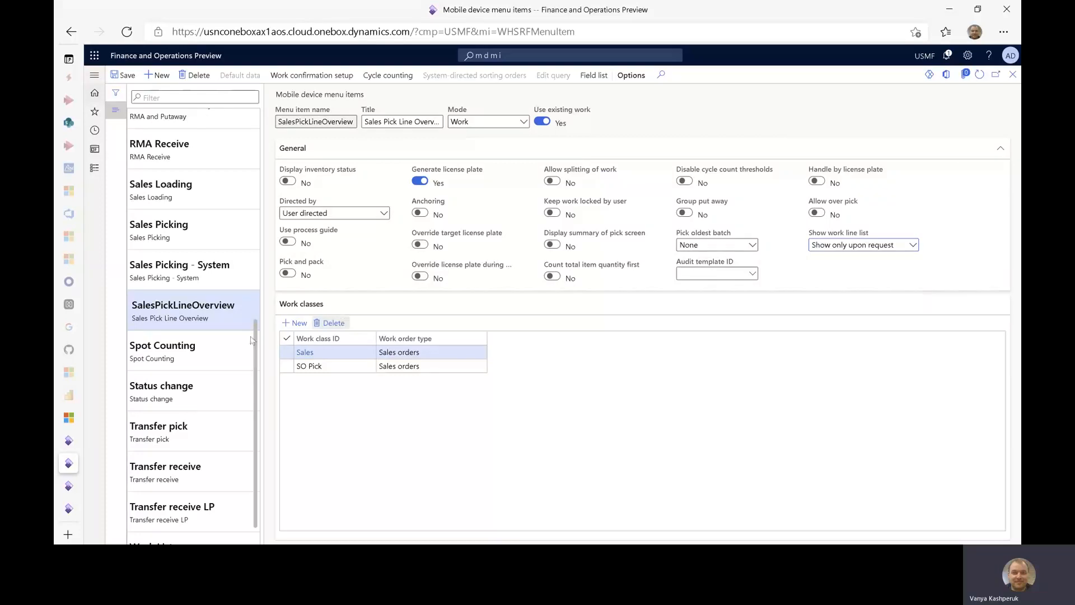
{"action": "mouse_move", "coordinate": [67, 439]}
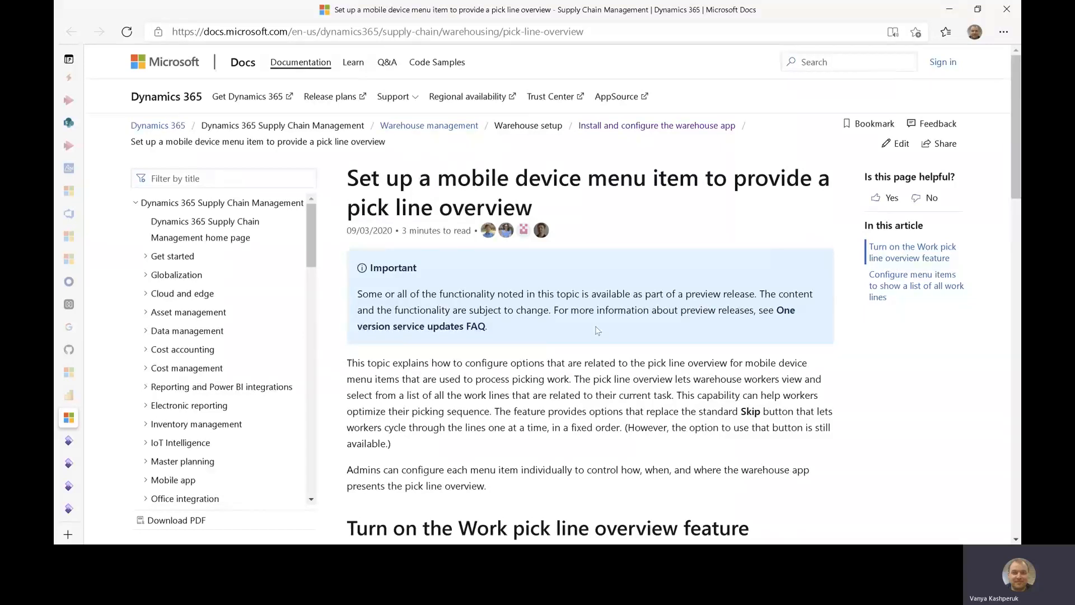
- Scroll the article to step 3 and highlight the 'show at every pick' and 'first pick only' descriptions
{"action": "scroll", "scroll_direction": "down", "scroll_amount": 3}
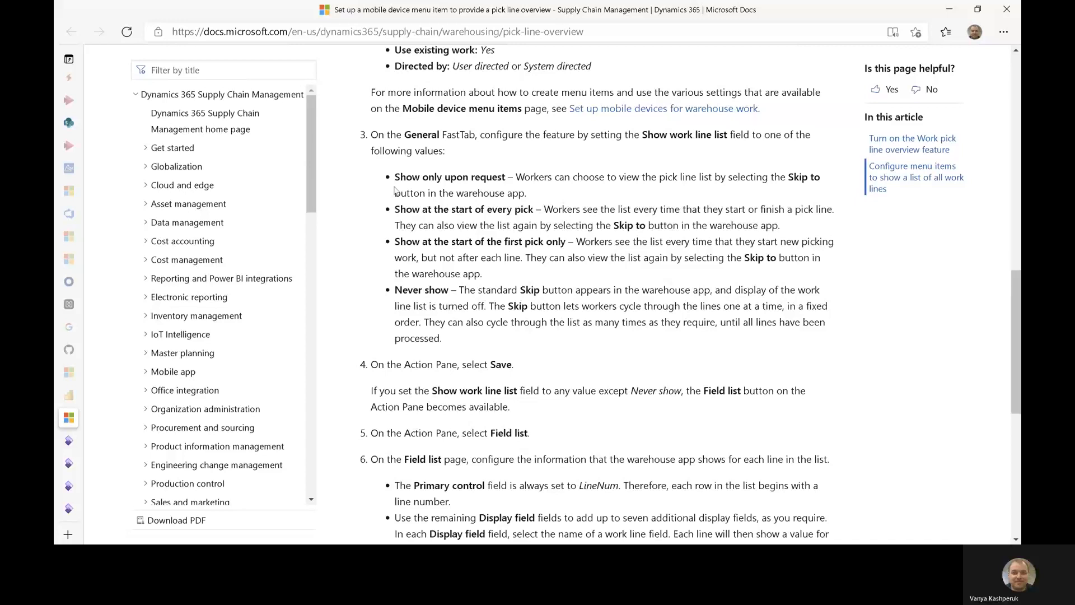
{"action": "double_click", "coordinate": [403, 177]}
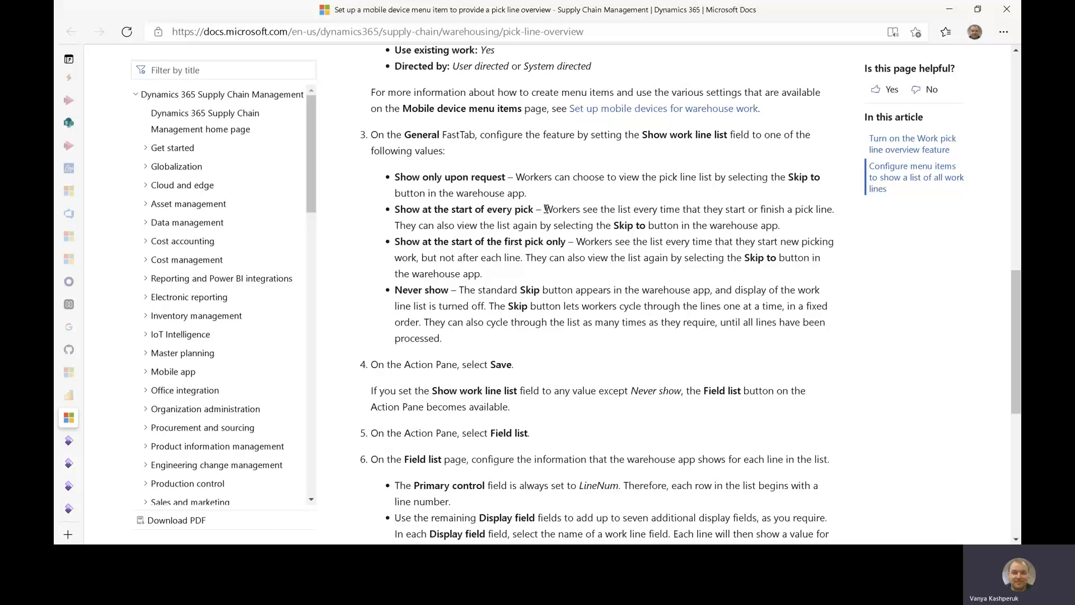
{"action": "left_click_drag", "start_coordinate": [544, 208], "coordinate": [691, 225]}
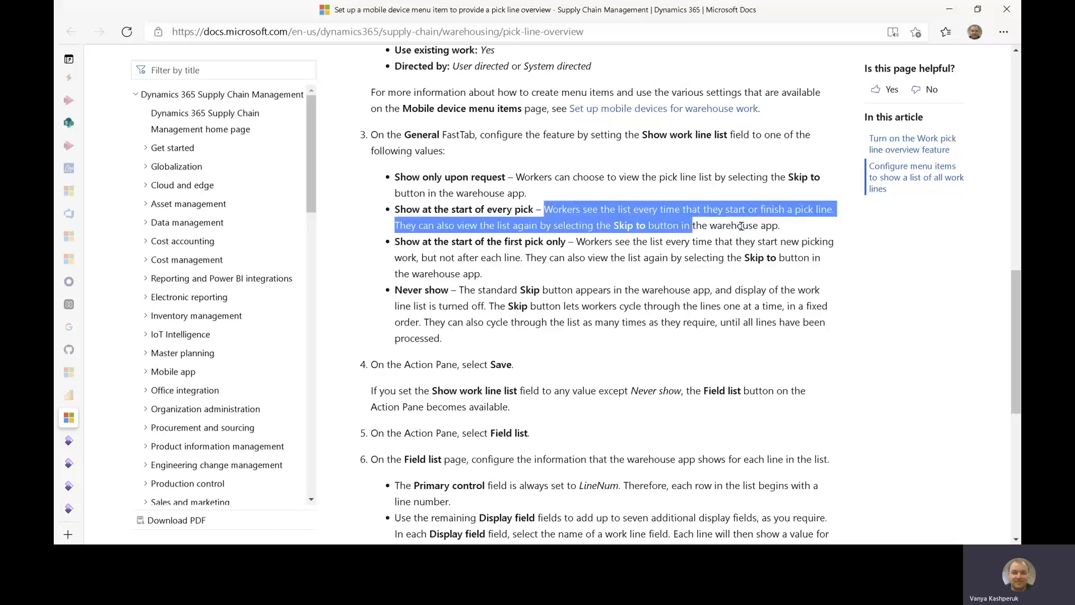
{"action": "left_click", "coordinate": [589, 245]}
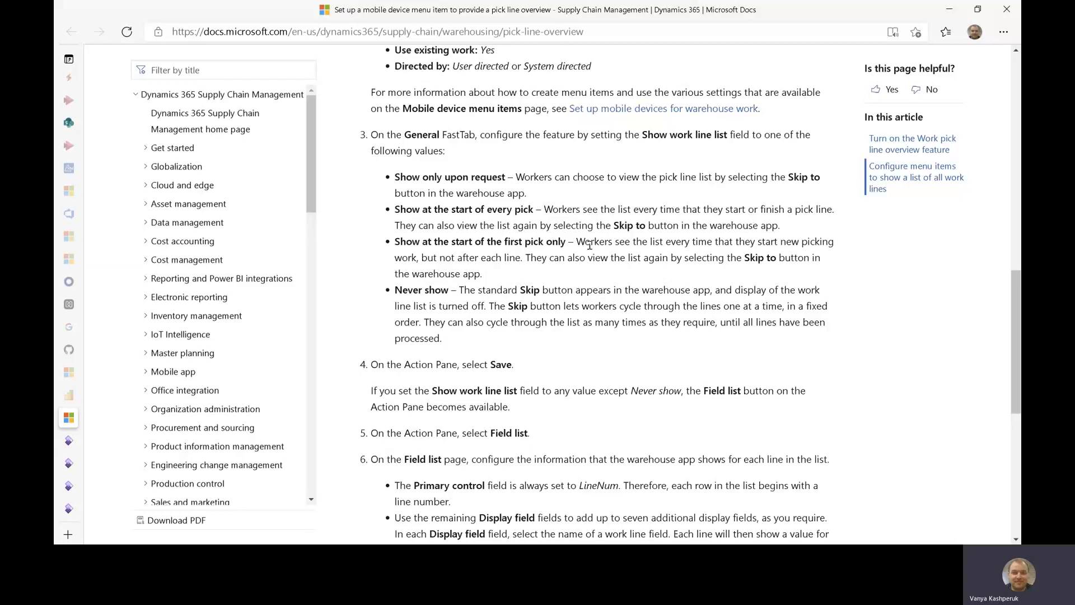
{"action": "left_click_drag", "start_coordinate": [578, 241], "coordinate": [521, 257]}
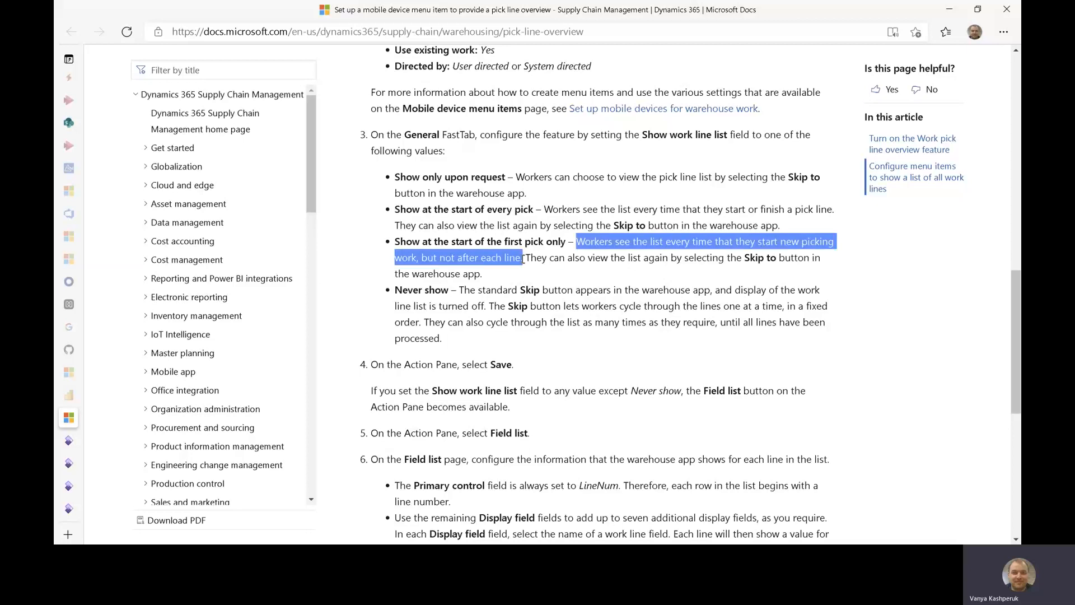
{"action": "left_click", "coordinate": [537, 271]}
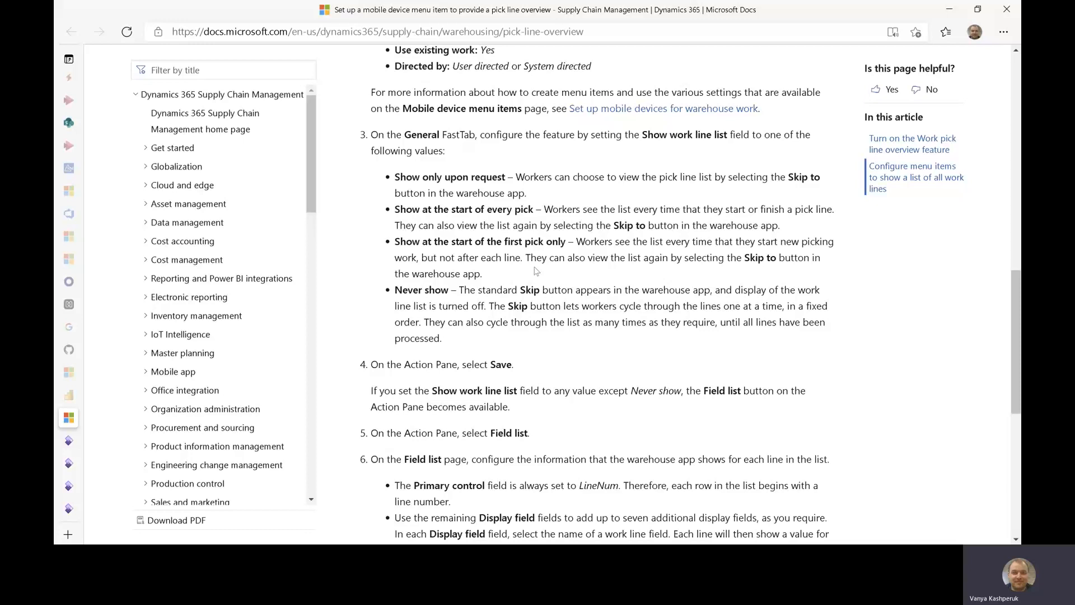
{"action": "mouse_move", "coordinate": [531, 259]}
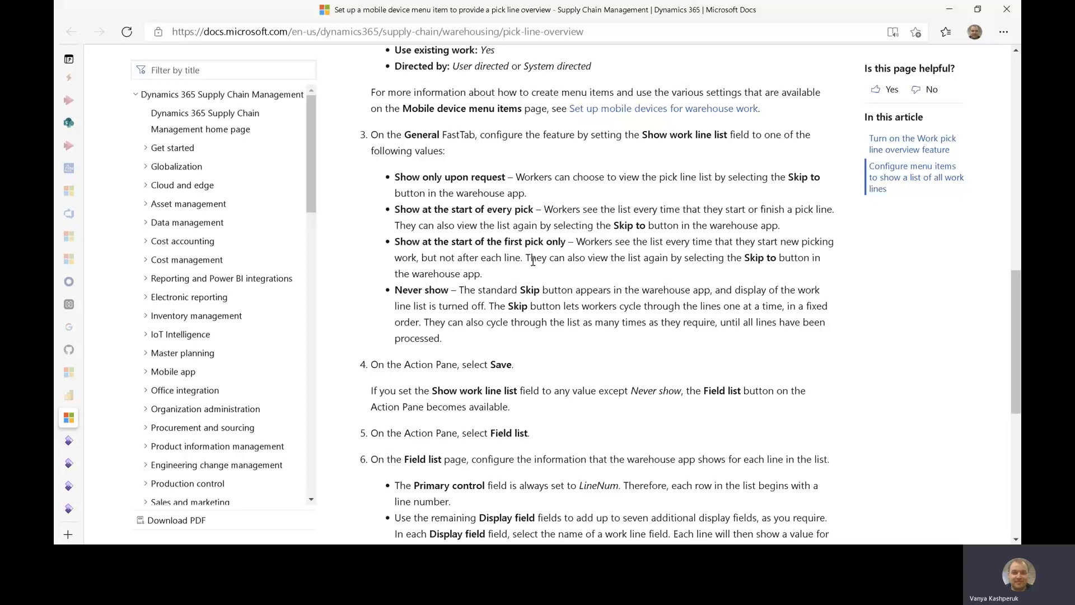
{"action": "mouse_move", "coordinate": [768, 260]}
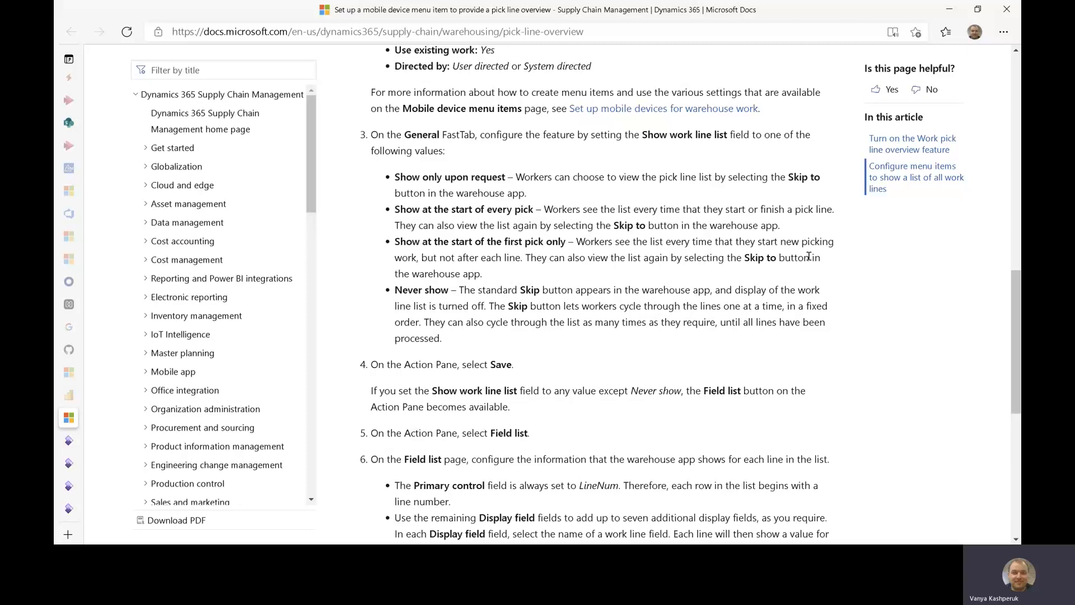
{"action": "mouse_move", "coordinate": [538, 272]}
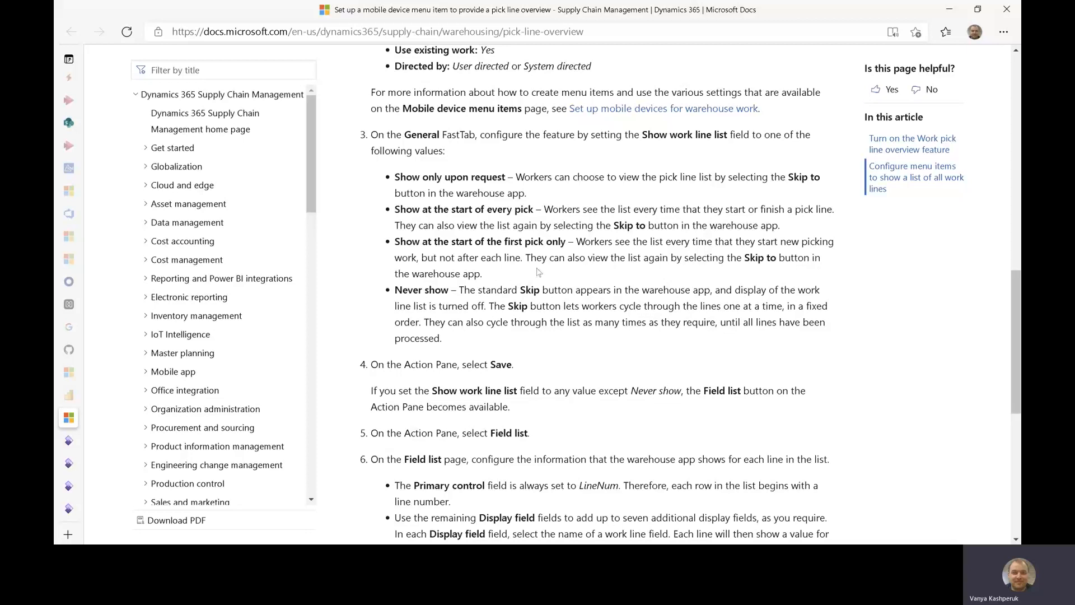
{"action": "mouse_move", "coordinate": [412, 290]}
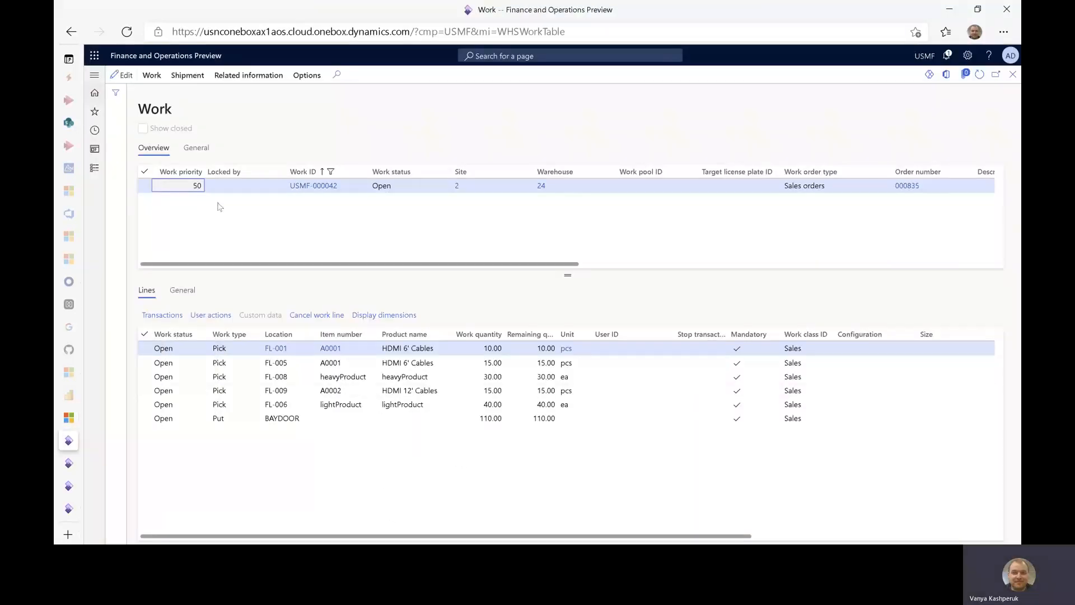
{"action": "mouse_move", "coordinate": [336, 198]}
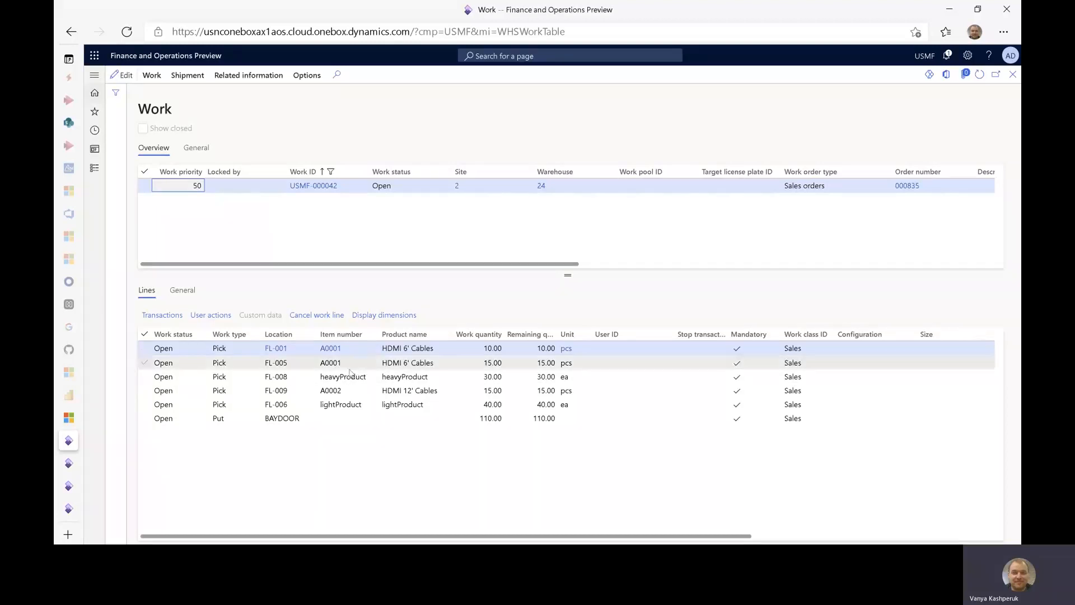
- Display work USMF-000042 and select its heavyProduct, lightProduct and HDMI 12' Cables pick lines in turn
{"action": "left_click", "coordinate": [341, 404]}
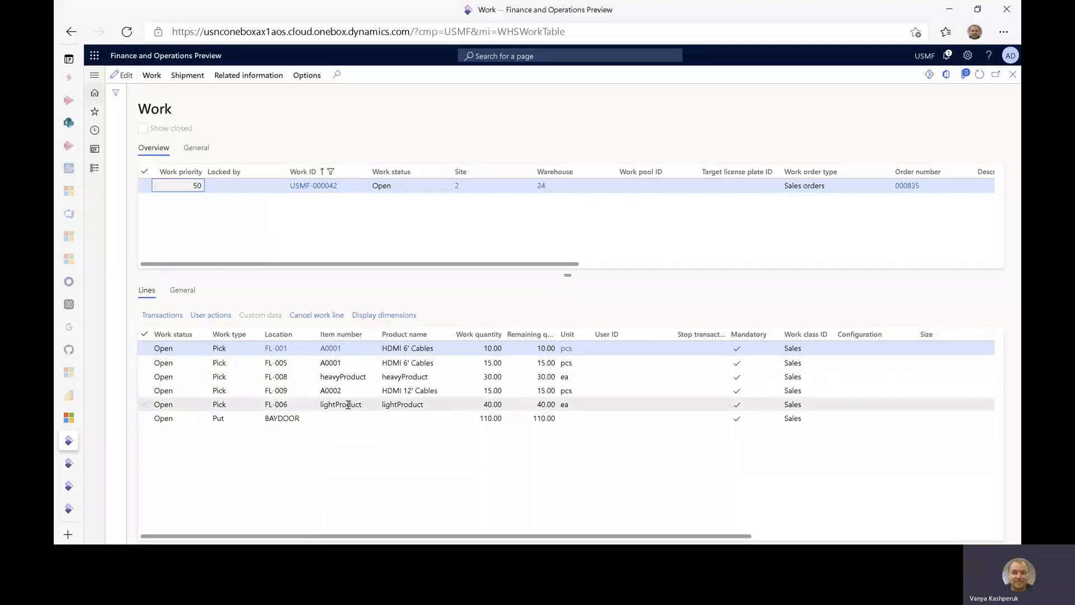
{"action": "left_click", "coordinate": [397, 417]}
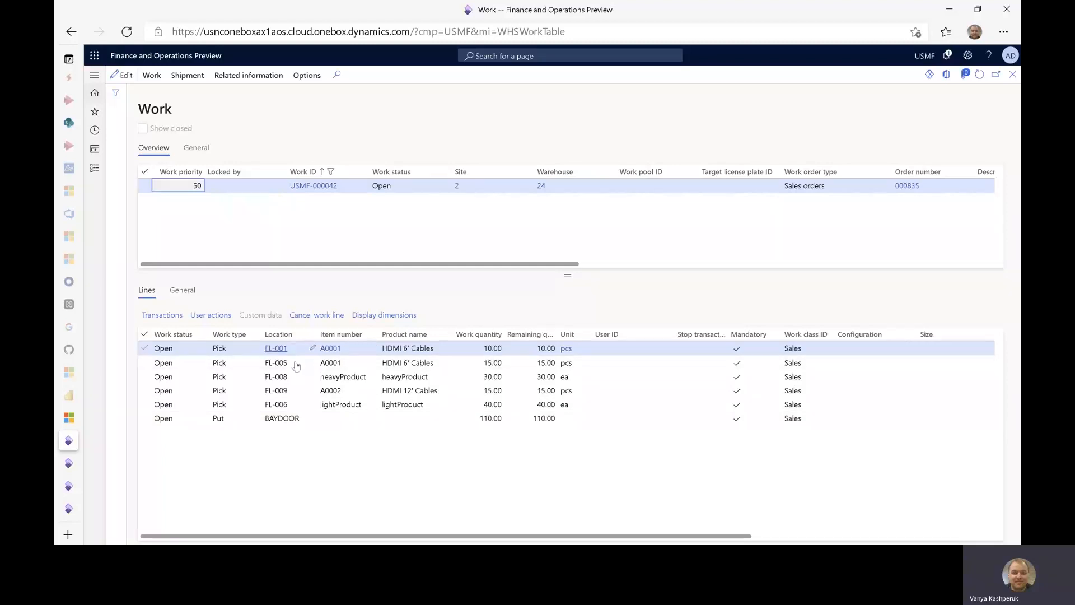
{"action": "left_click", "coordinate": [343, 376]}
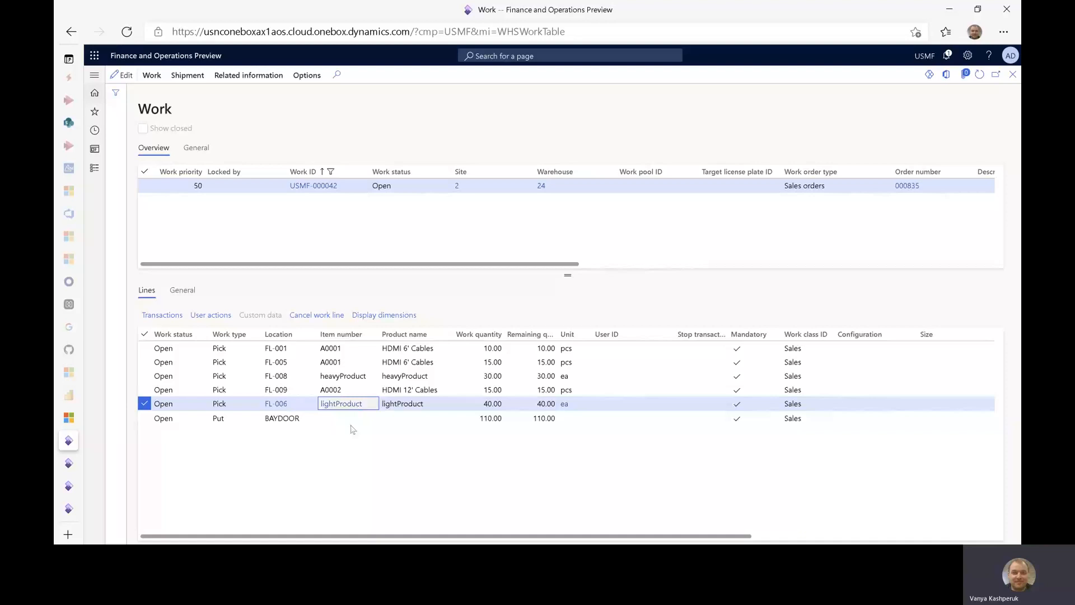
{"action": "left_click", "coordinate": [410, 390]}
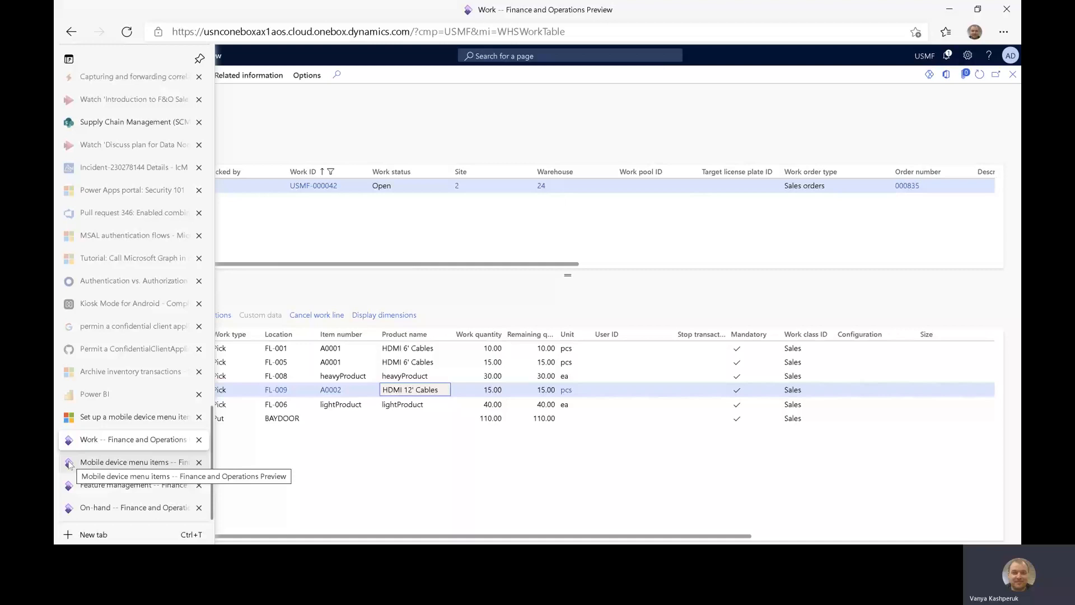
- Show the SalesPickLineOverview field list with its display fields from location through item name and weight
{"action": "left_click", "coordinate": [134, 462]}
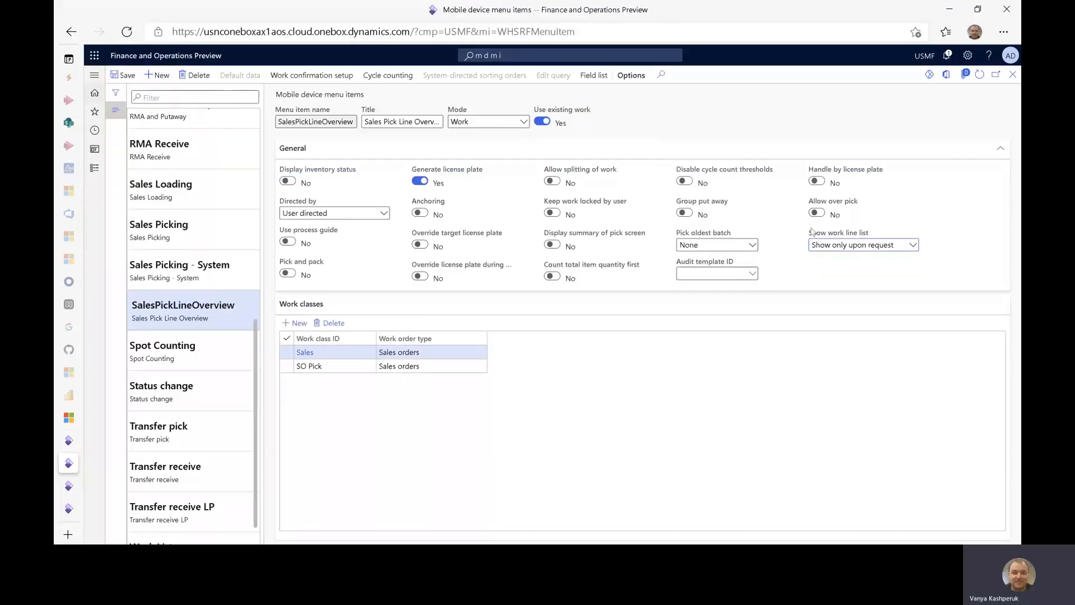
{"action": "mouse_move", "coordinate": [803, 235]}
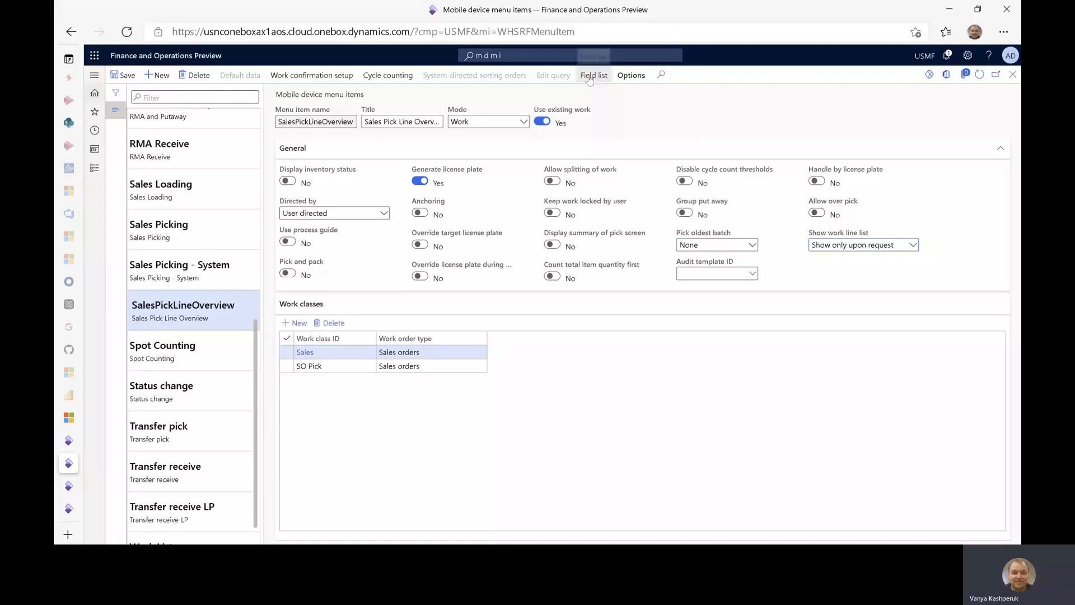
{"action": "left_click", "coordinate": [593, 74]}
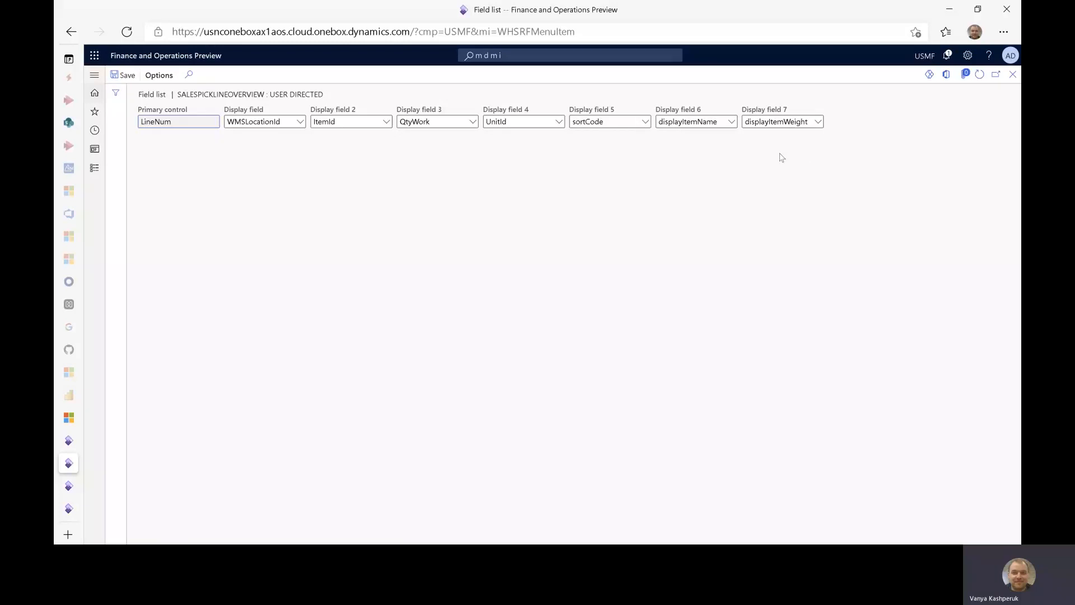
{"action": "mouse_move", "coordinate": [219, 152]}
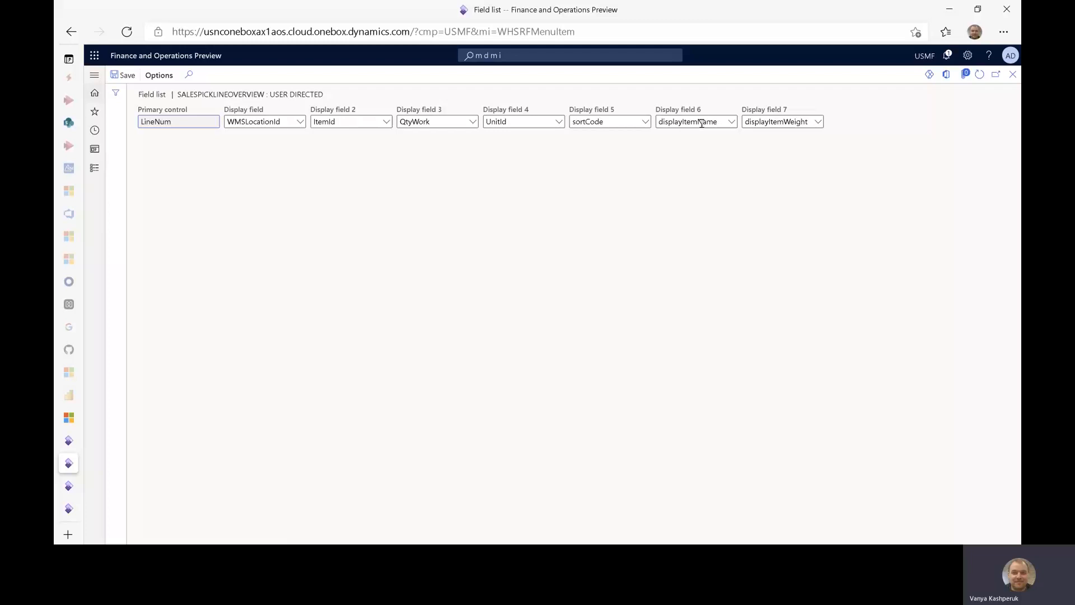
{"action": "left_click", "coordinate": [644, 121]}
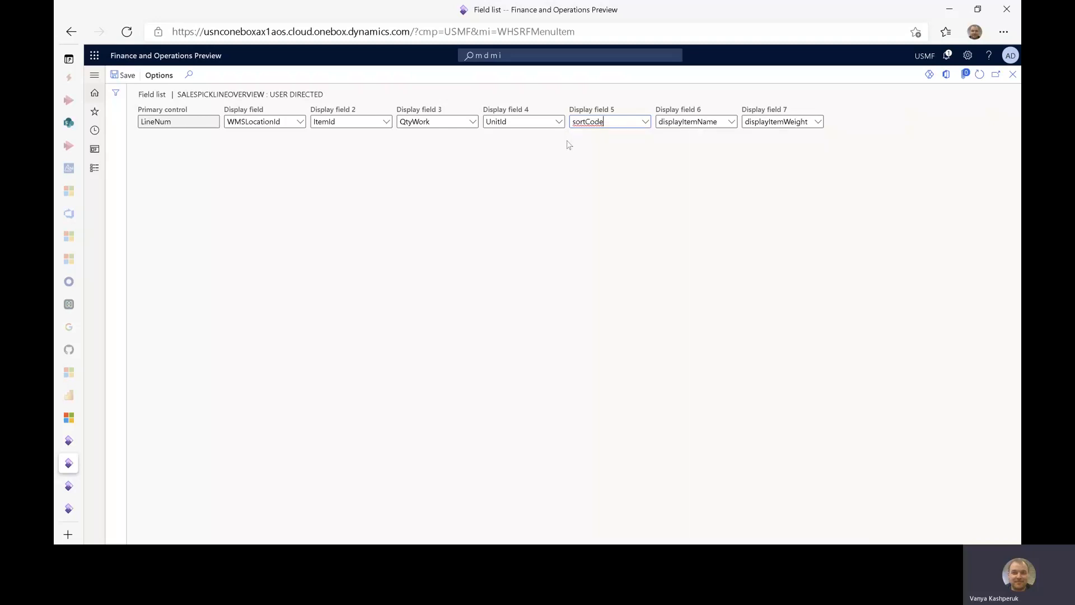
{"action": "mouse_move", "coordinate": [584, 198]}
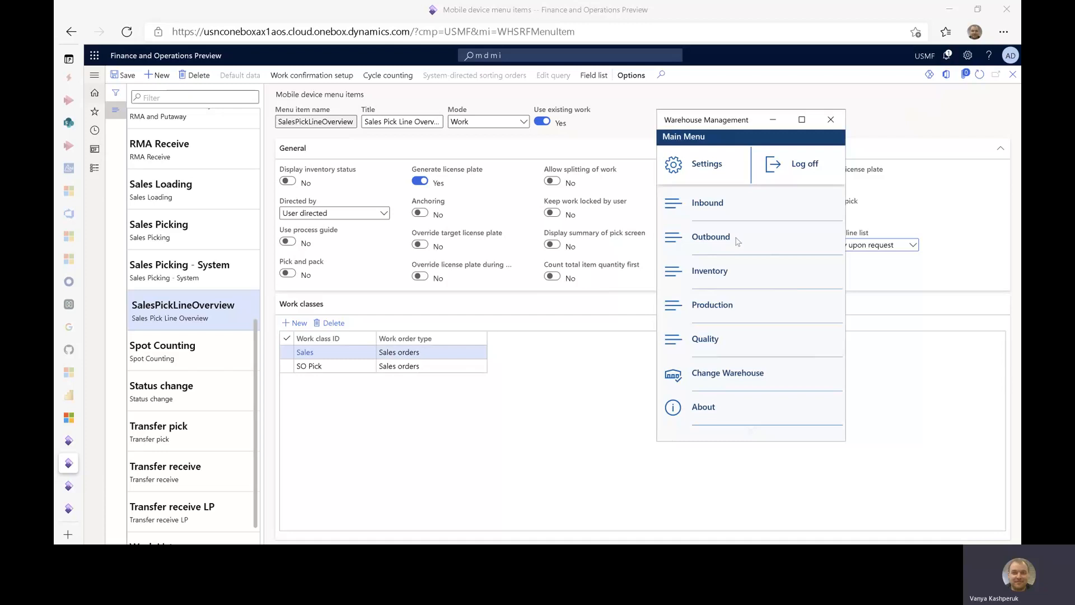
- From the outbound work list, start a work order with the SalesPickLineOverview menu item
{"action": "left_click", "coordinate": [711, 236]}
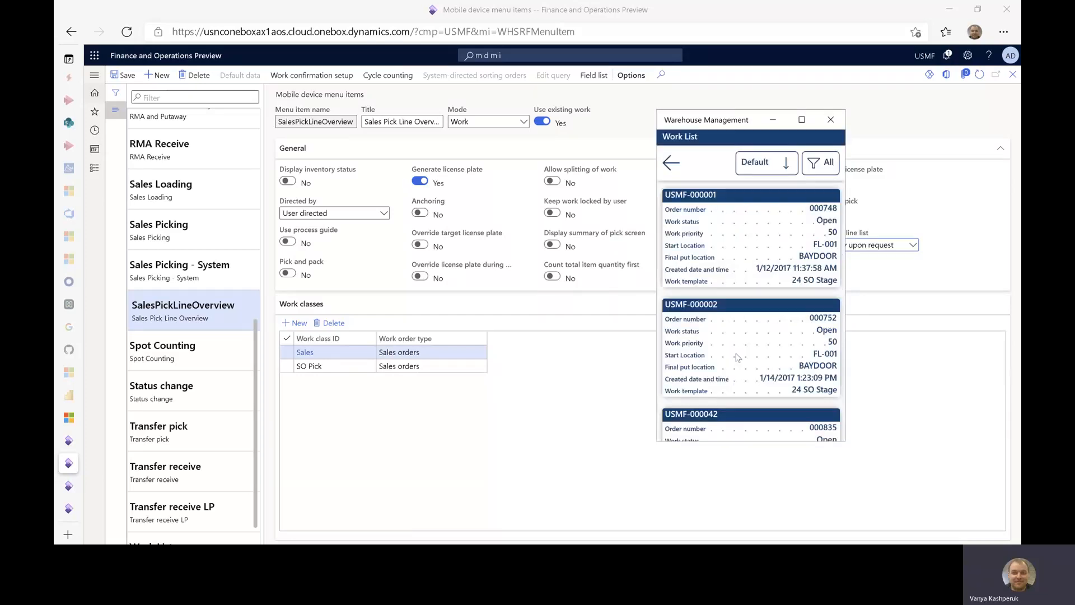
{"action": "scroll", "scroll_direction": "down", "scroll_amount": 3}
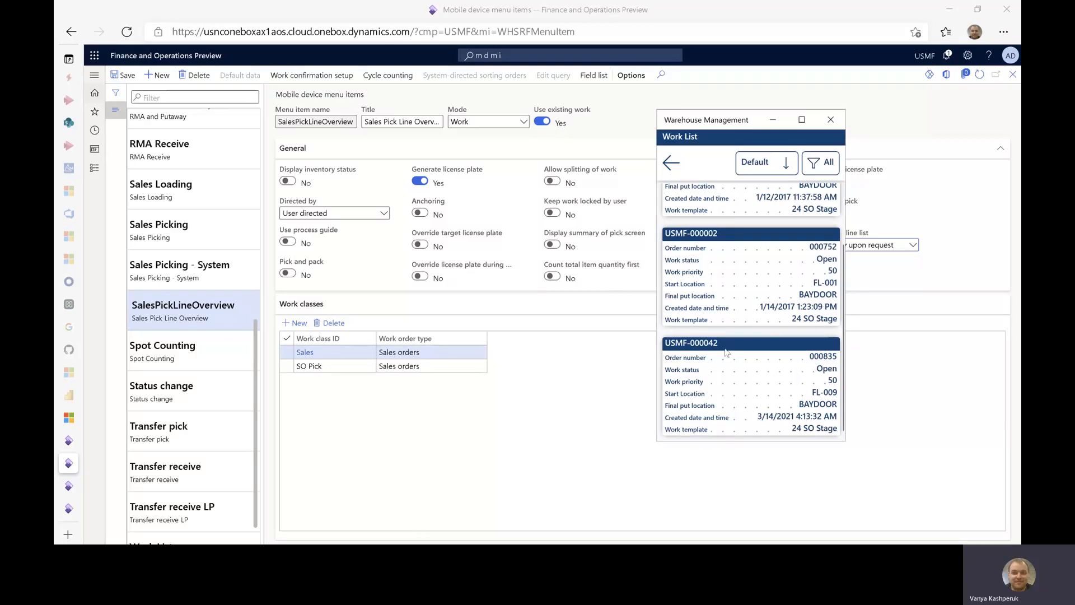
{"action": "mouse_move", "coordinate": [715, 350]}
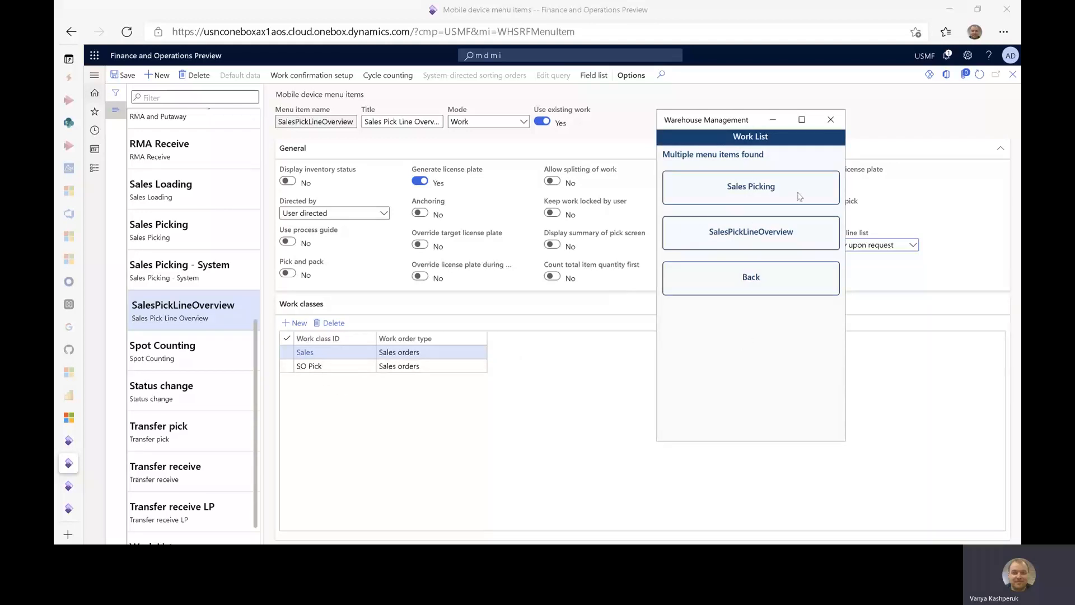
{"action": "mouse_move", "coordinate": [758, 238]}
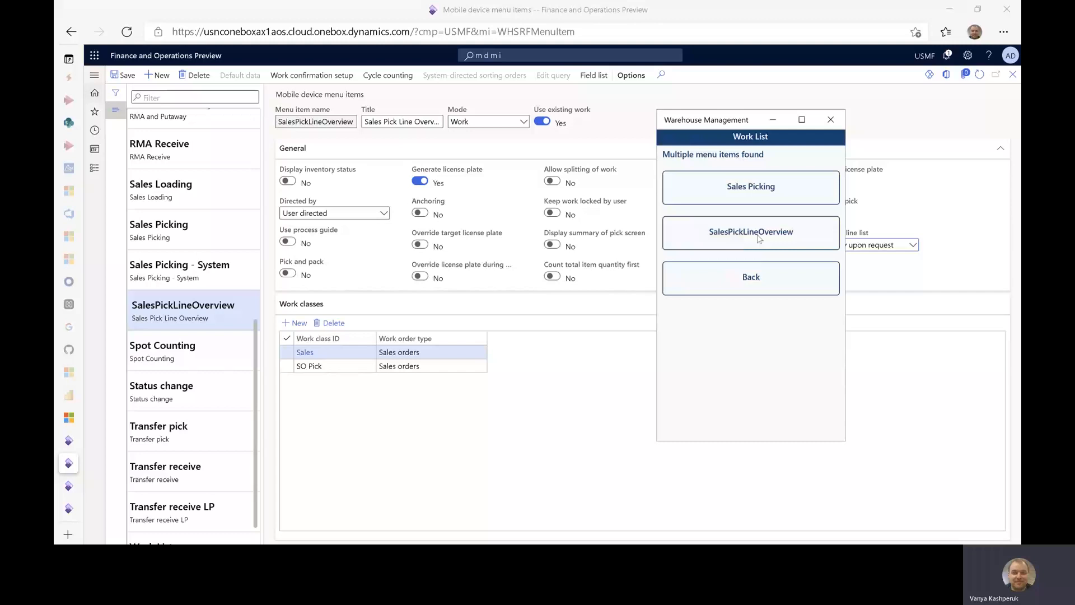
{"action": "left_click", "coordinate": [751, 231]}
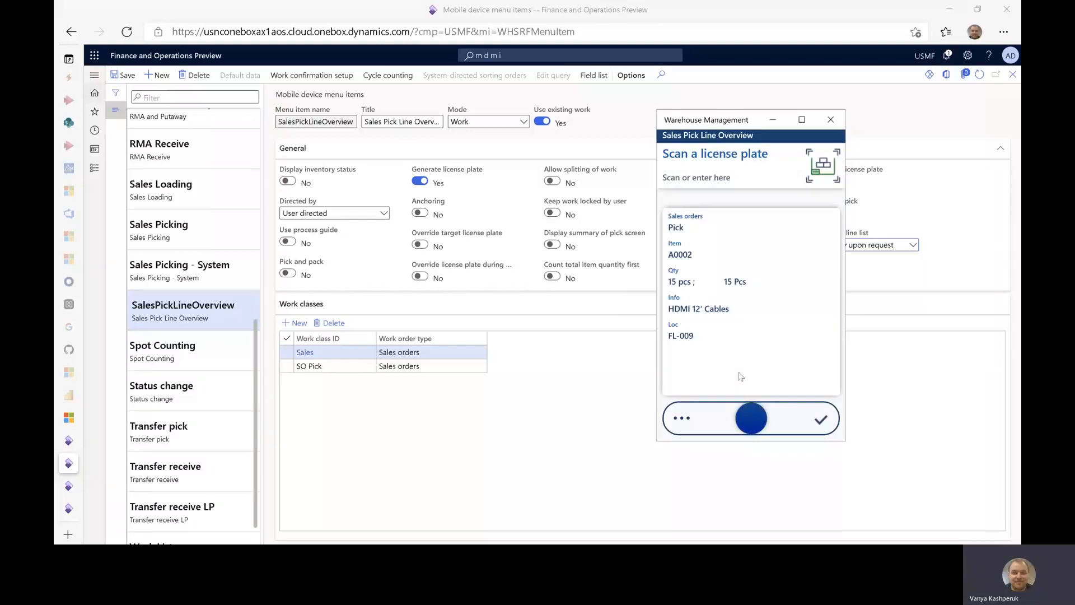
{"action": "mouse_move", "coordinate": [777, 299]}
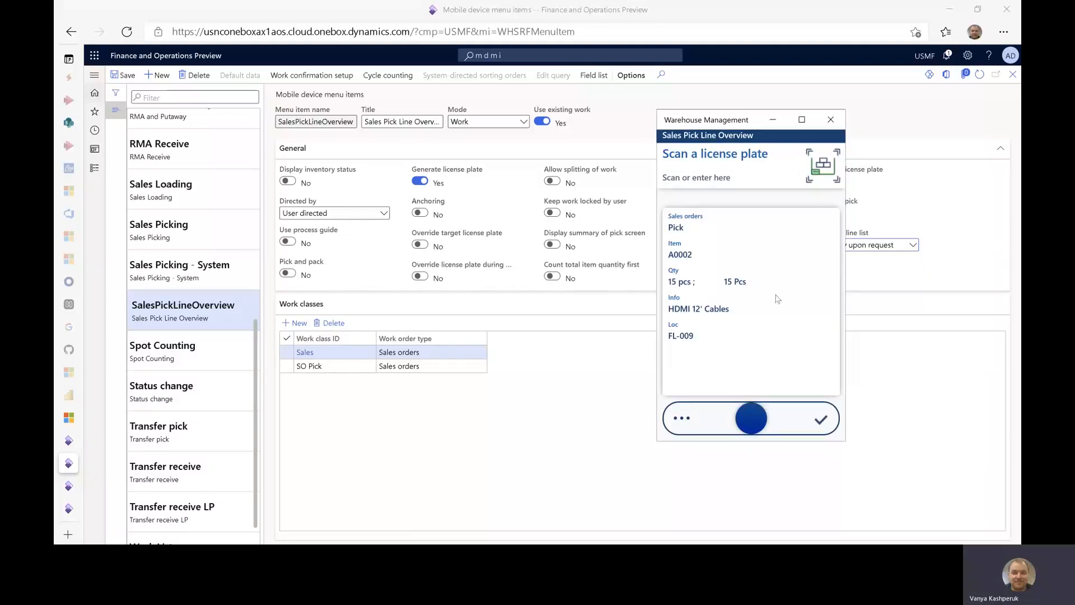
{"action": "mouse_move", "coordinate": [781, 236]}
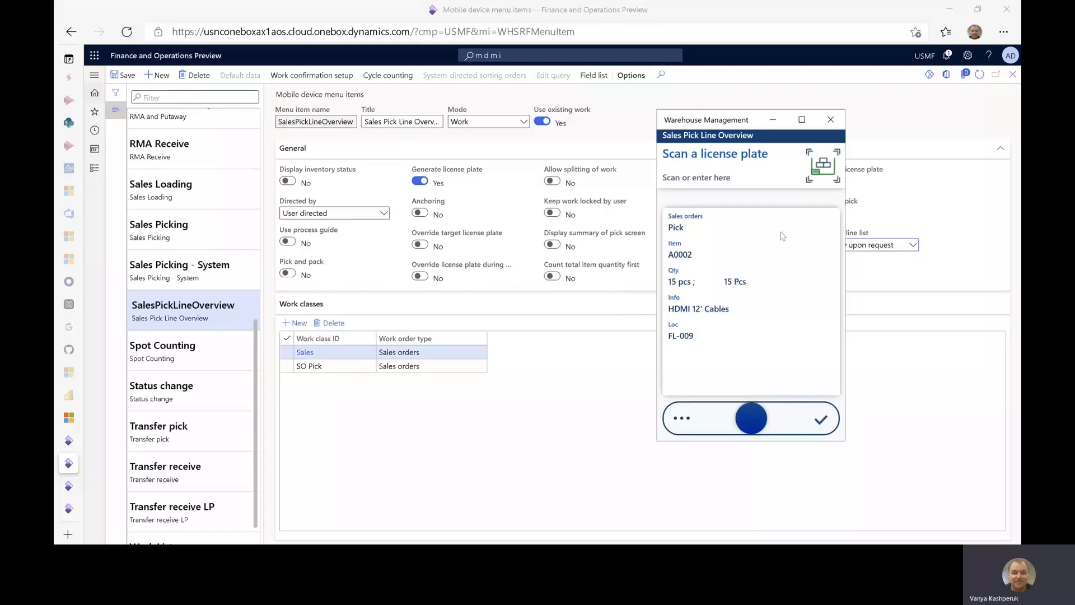
{"action": "mouse_move", "coordinate": [887, 229]}
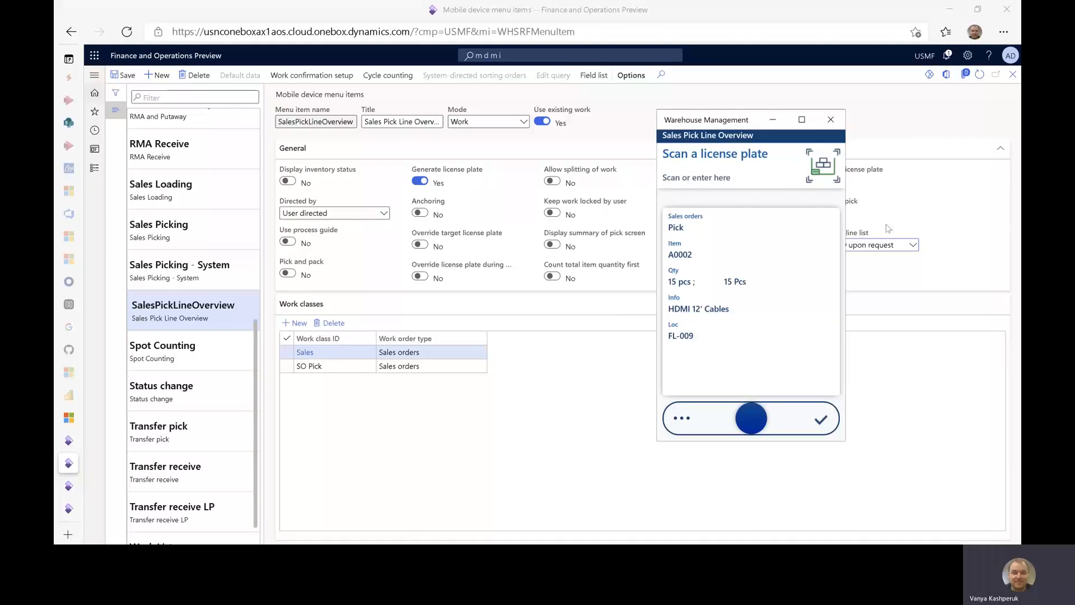
{"action": "mouse_move", "coordinate": [911, 302]}
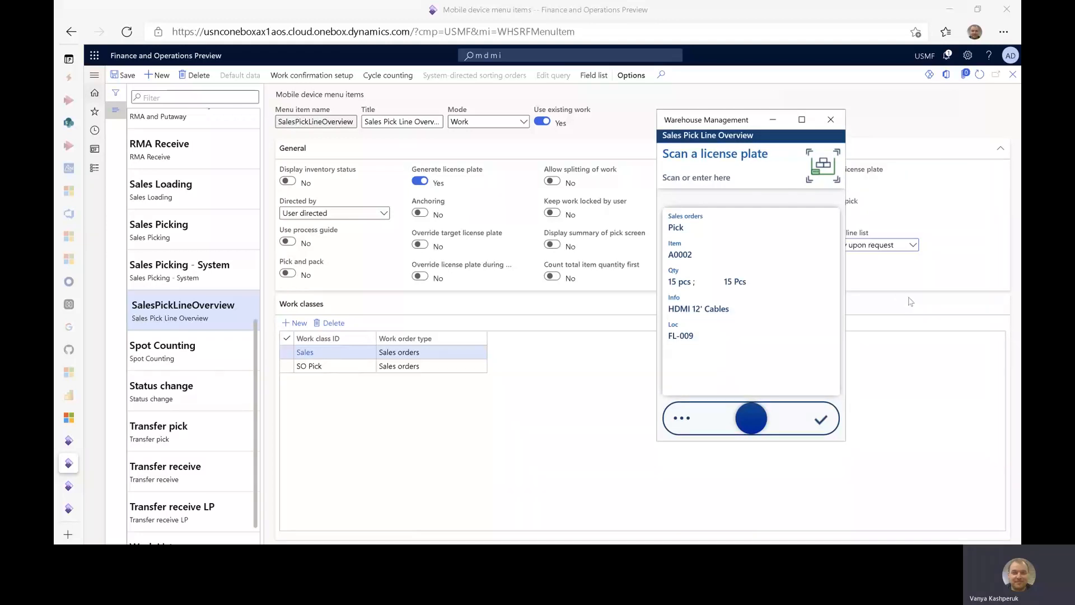
{"action": "mouse_move", "coordinate": [892, 260]}
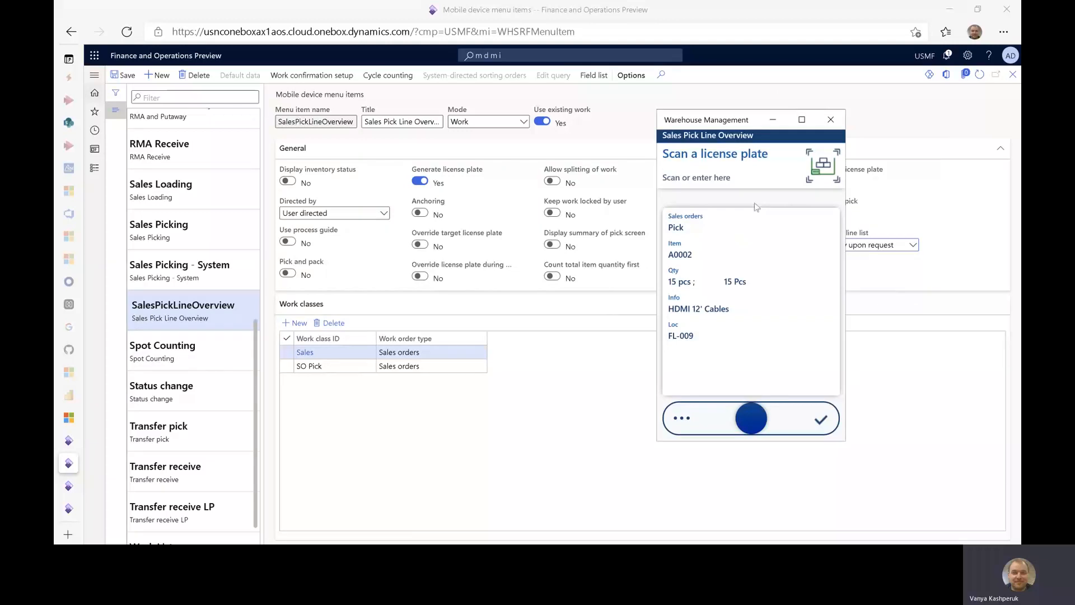
{"action": "mouse_move", "coordinate": [668, 254]}
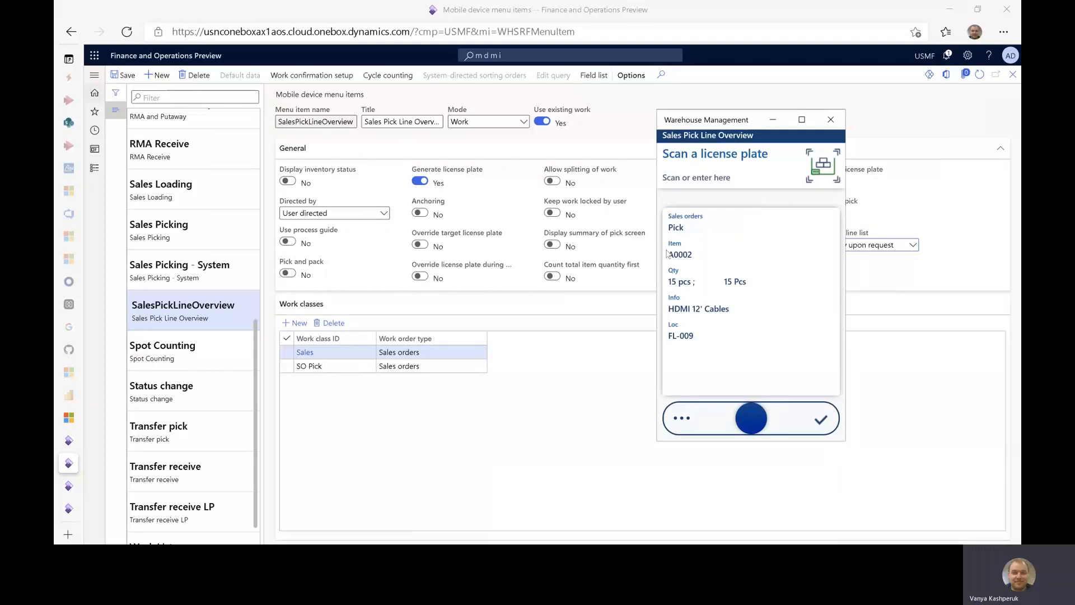
{"action": "mouse_move", "coordinate": [699, 212]}
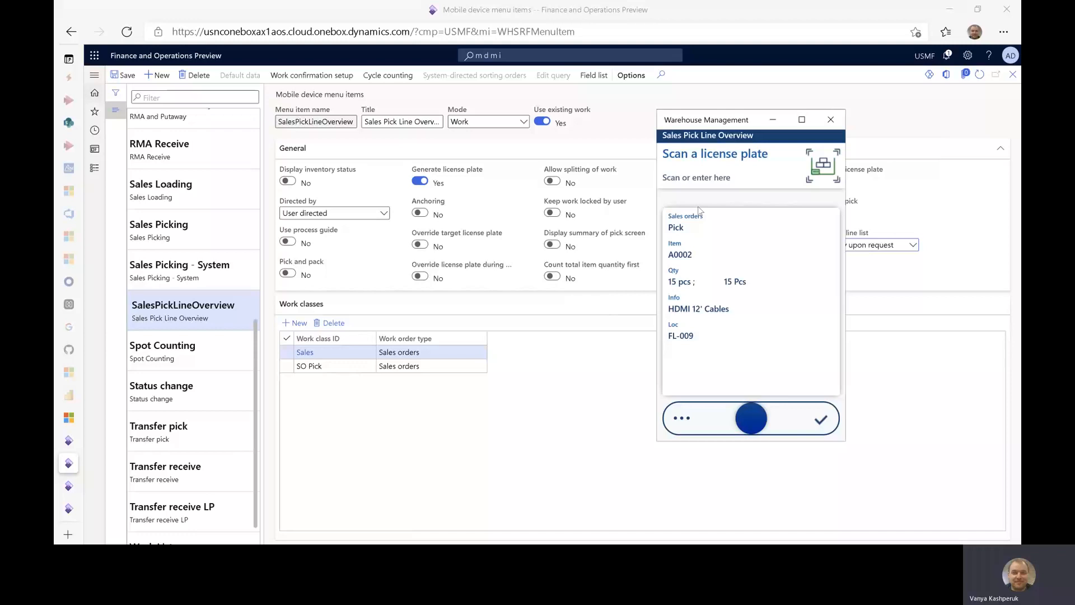
{"action": "mouse_move", "coordinate": [747, 421]}
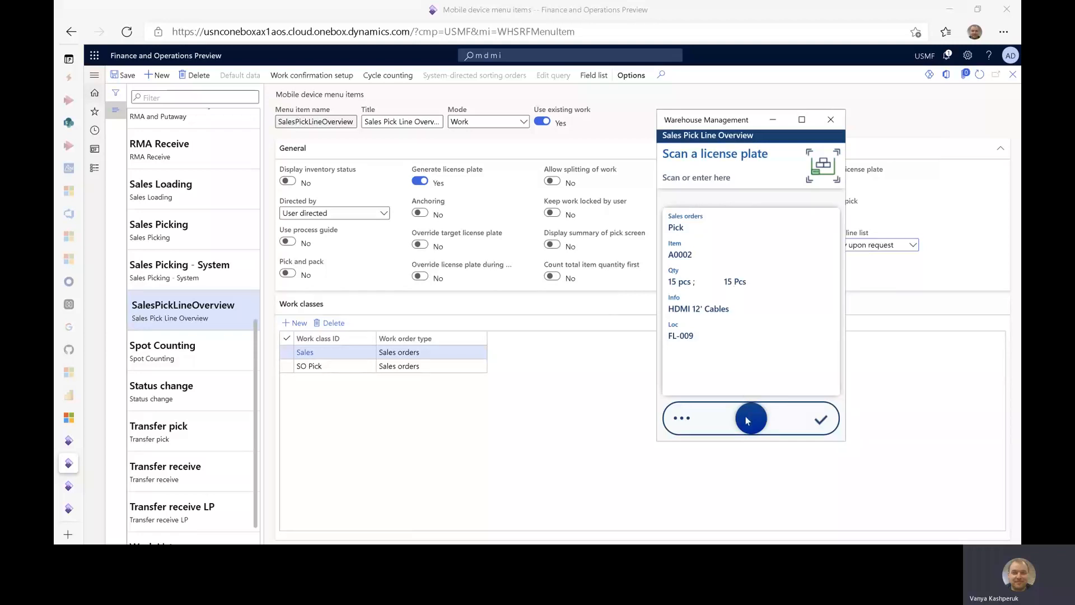
- Show the pick line overview and scroll through the HDMI 6' Cables and heavyProduct lines
{"action": "left_click", "coordinate": [680, 418]}
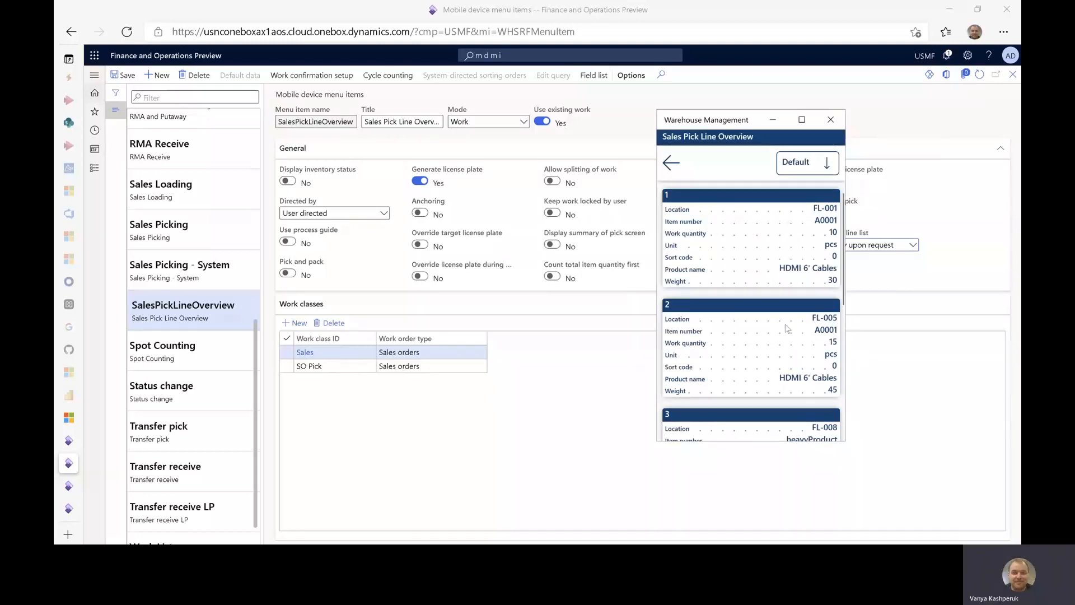
{"action": "scroll", "scroll_direction": "down", "scroll_amount": 3}
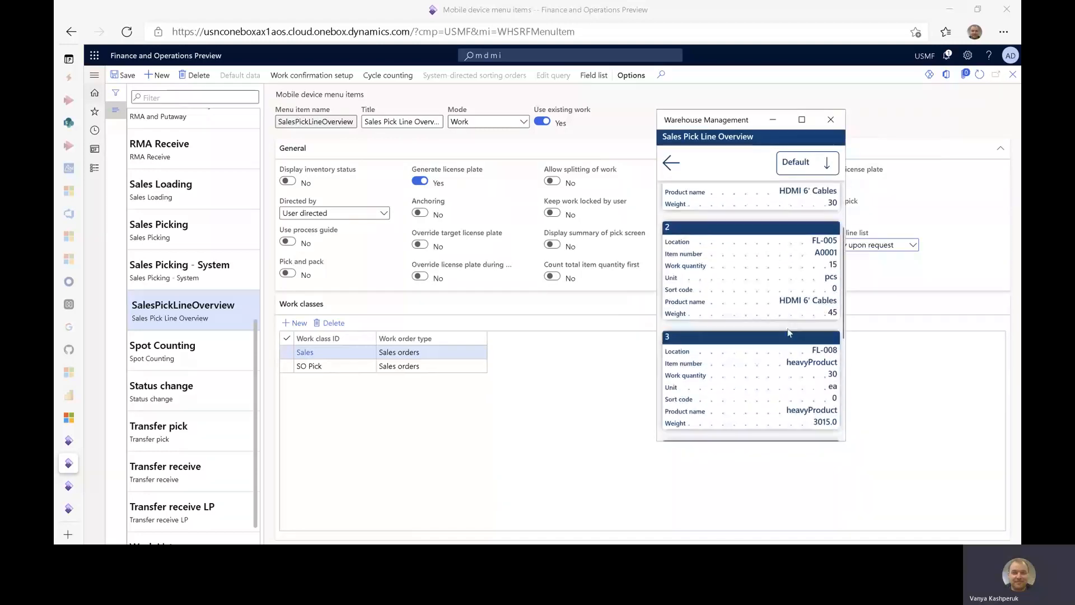
{"action": "scroll", "scroll_direction": "down", "scroll_amount": 3}
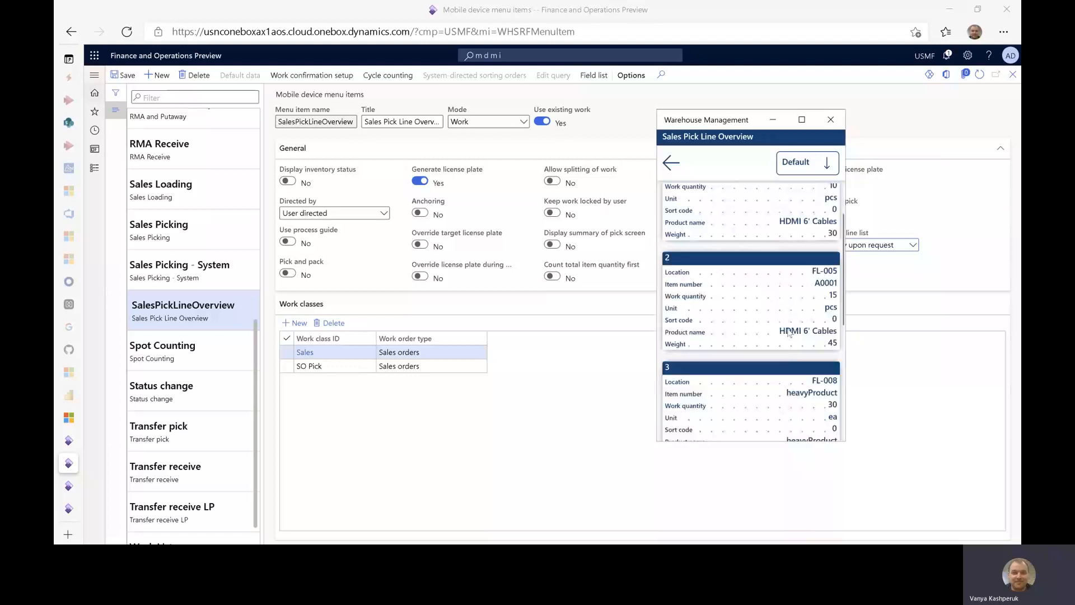
{"action": "scroll", "scroll_direction": "down", "scroll_amount": 3}
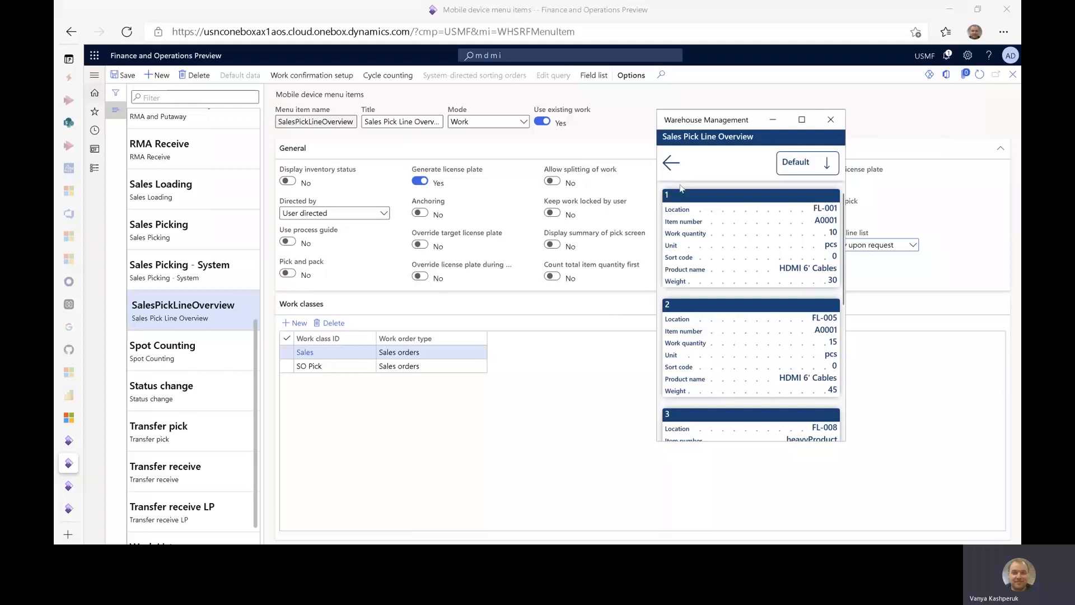
{"action": "mouse_move", "coordinate": [719, 320]}
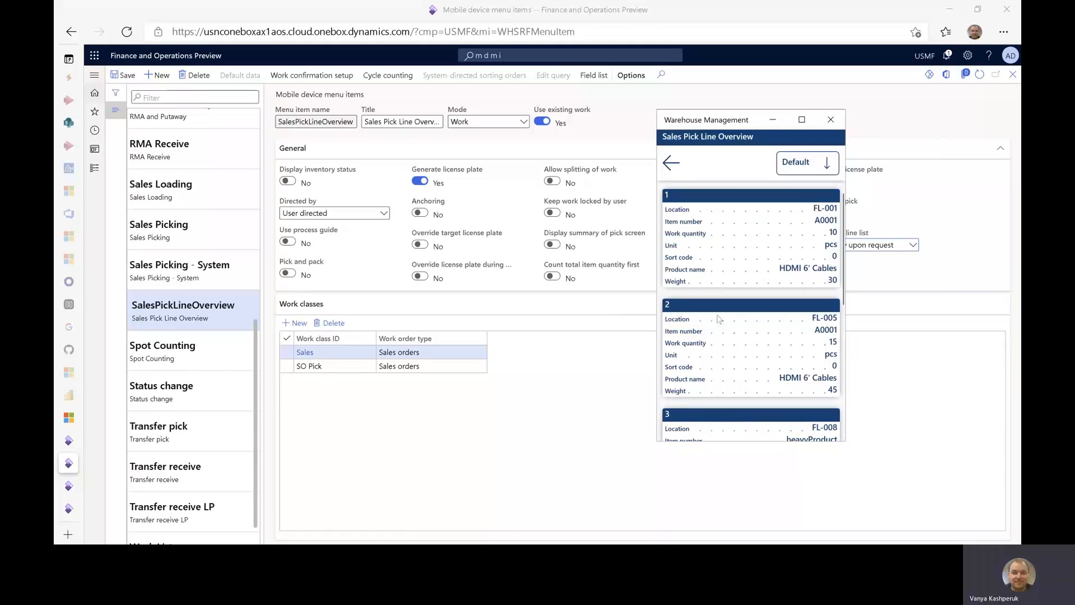
{"action": "mouse_move", "coordinate": [822, 340]}
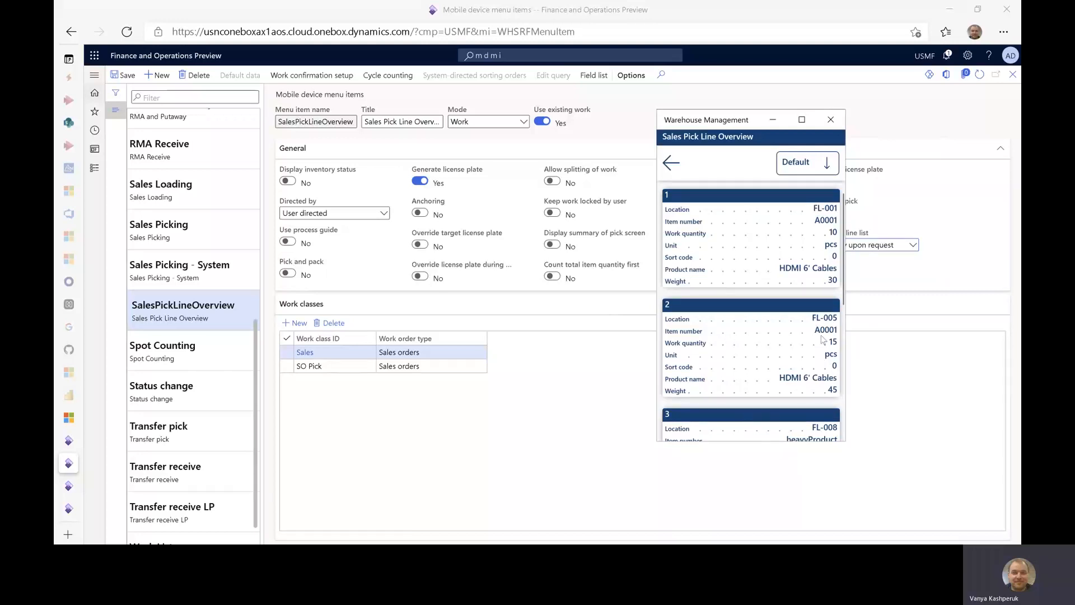
{"action": "mouse_move", "coordinate": [833, 278]}
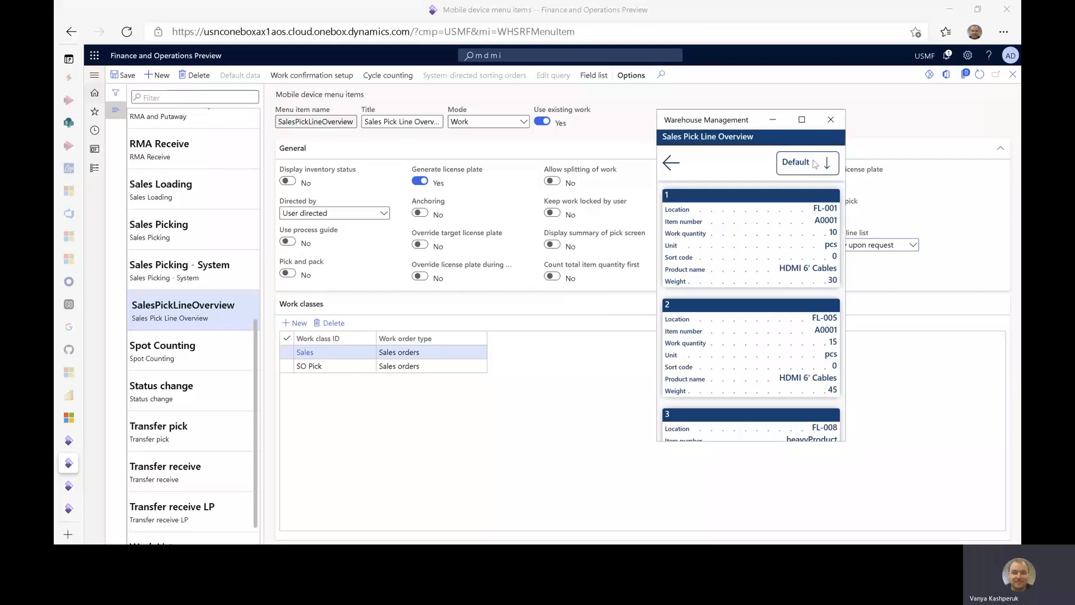
- Sort the pick line overview by Weight so heavyProduct at FL-008 (weight 3015) comes first
{"action": "left_click", "coordinate": [806, 163]}
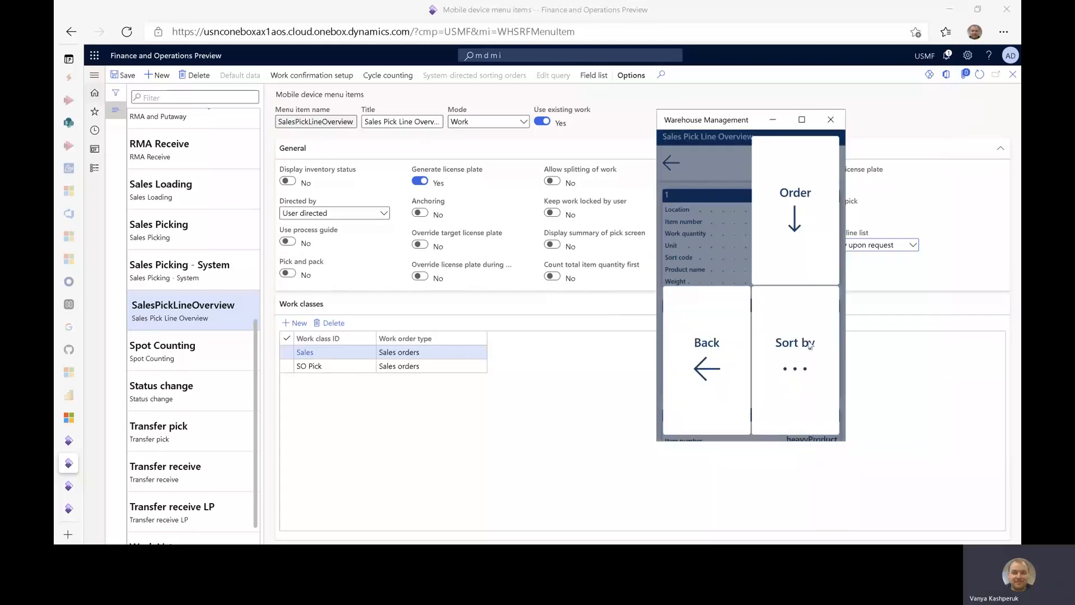
{"action": "left_click", "coordinate": [795, 342]}
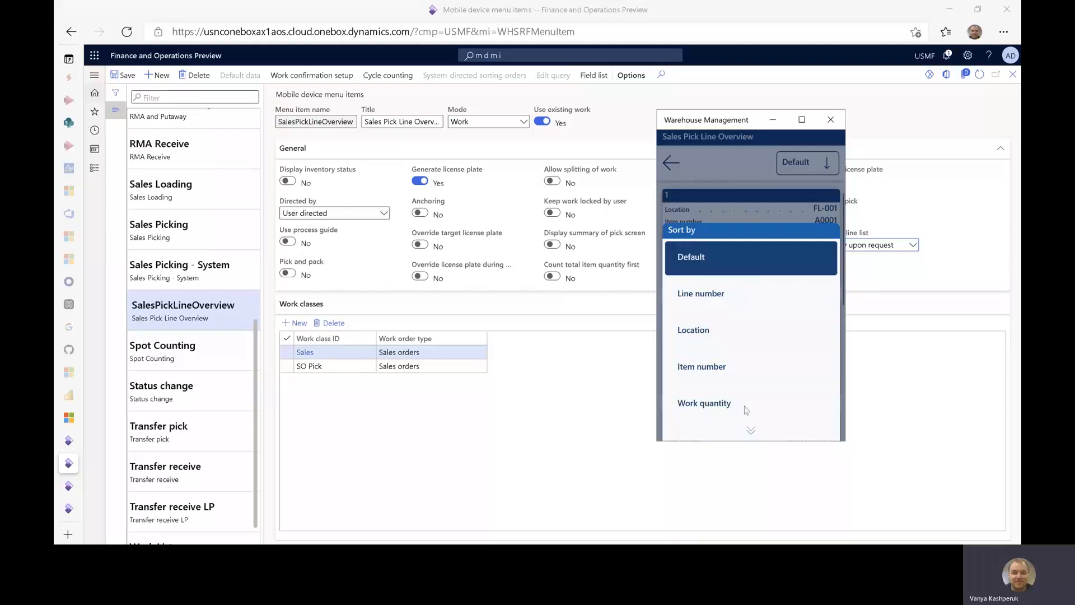
{"action": "scroll", "scroll_direction": "down", "scroll_amount": 3}
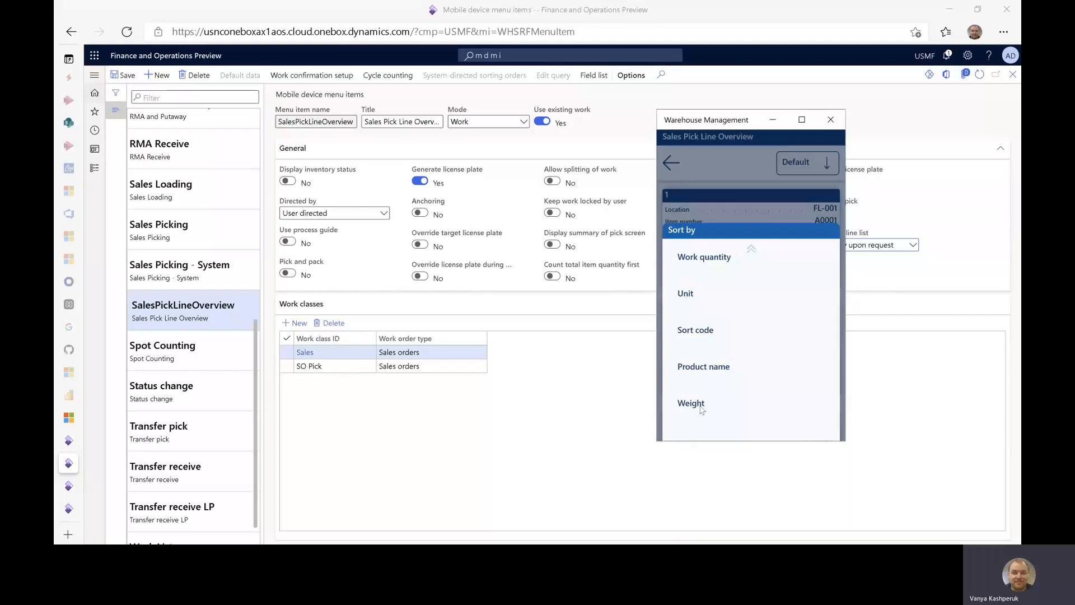
{"action": "left_click", "coordinate": [691, 403]}
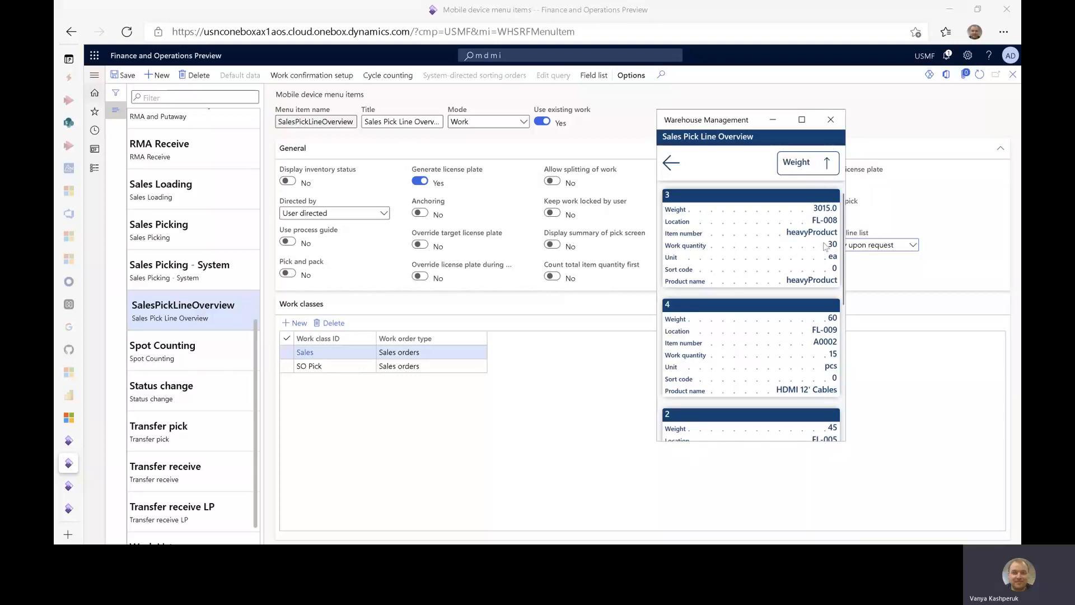
{"action": "mouse_move", "coordinate": [795, 222]}
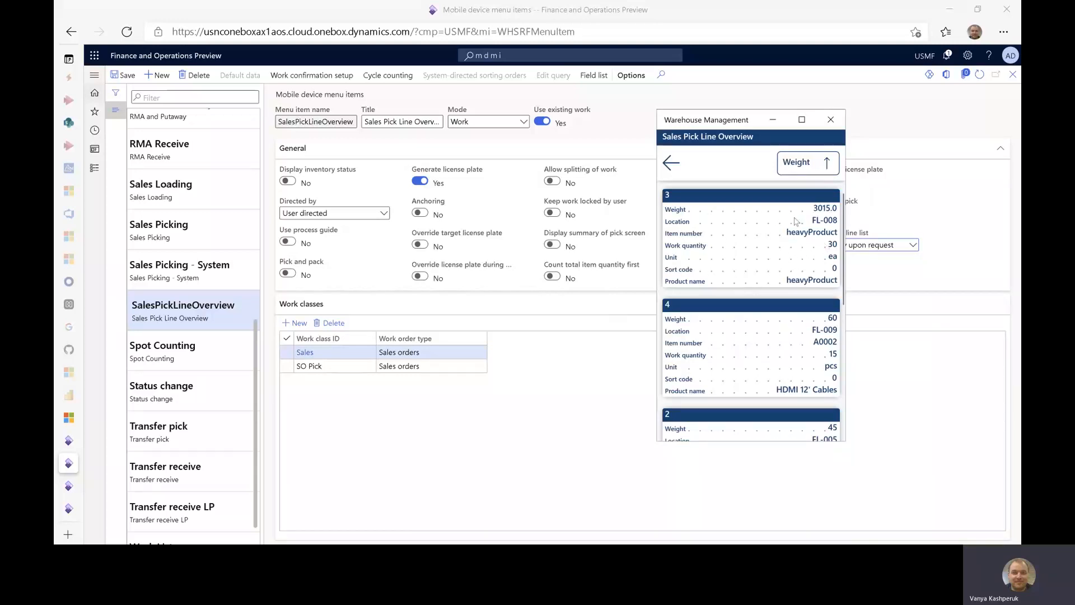
{"action": "mouse_move", "coordinate": [665, 215]}
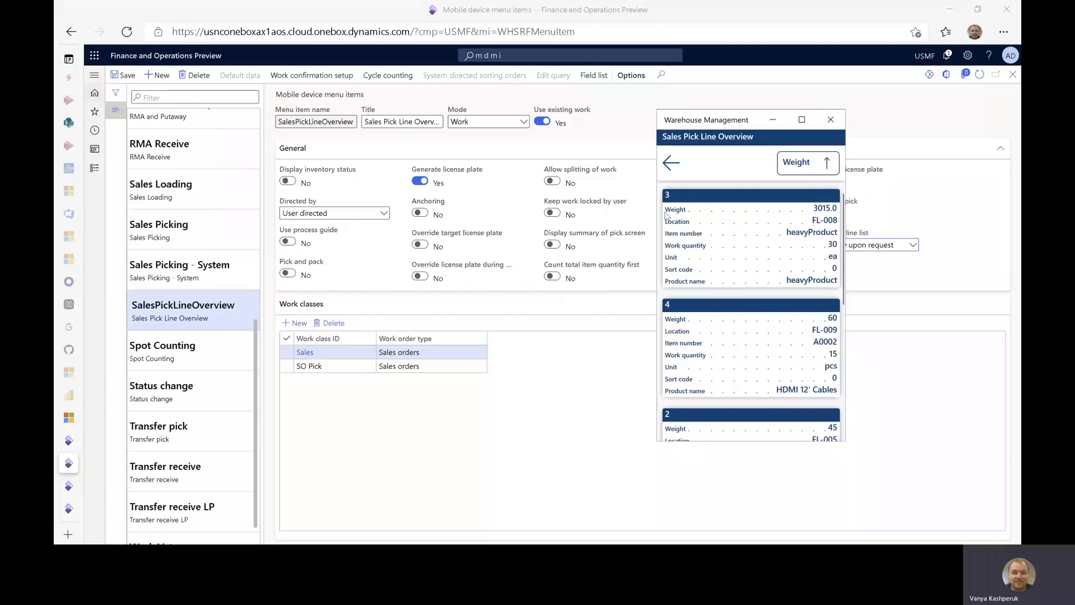
{"action": "mouse_move", "coordinate": [696, 318]}
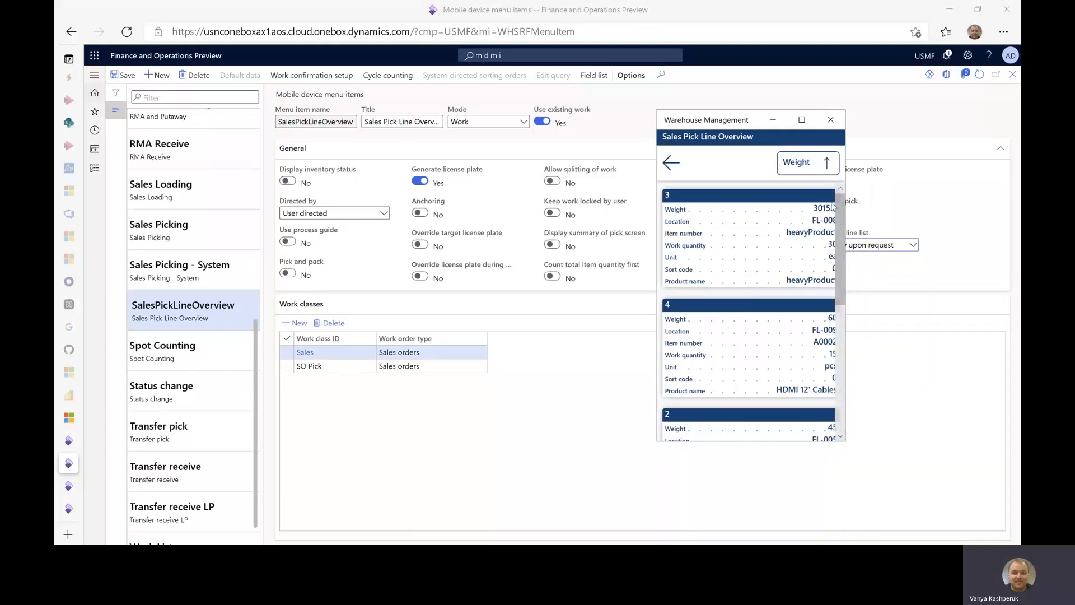
{"action": "scroll", "scroll_direction": "down", "scroll_amount": 3}
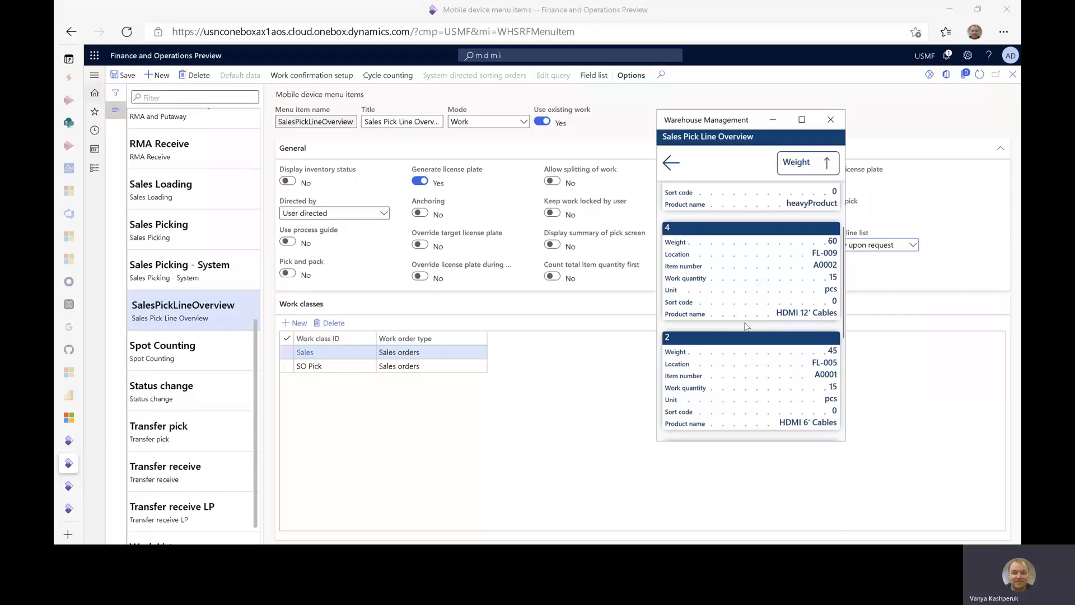
{"action": "scroll", "scroll_direction": "down", "scroll_amount": 3}
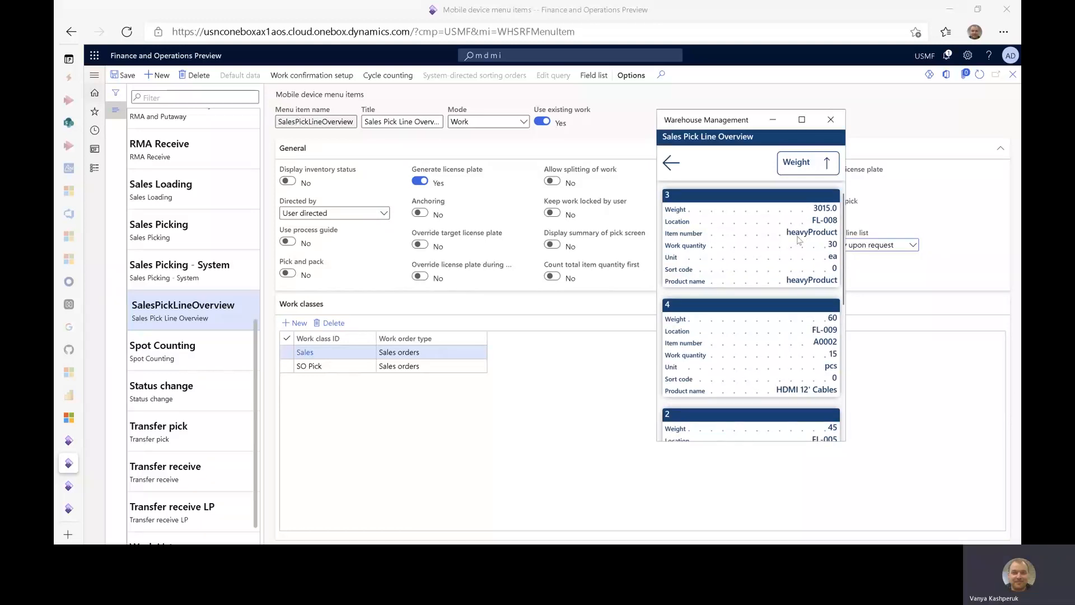
{"action": "mouse_move", "coordinate": [706, 265]}
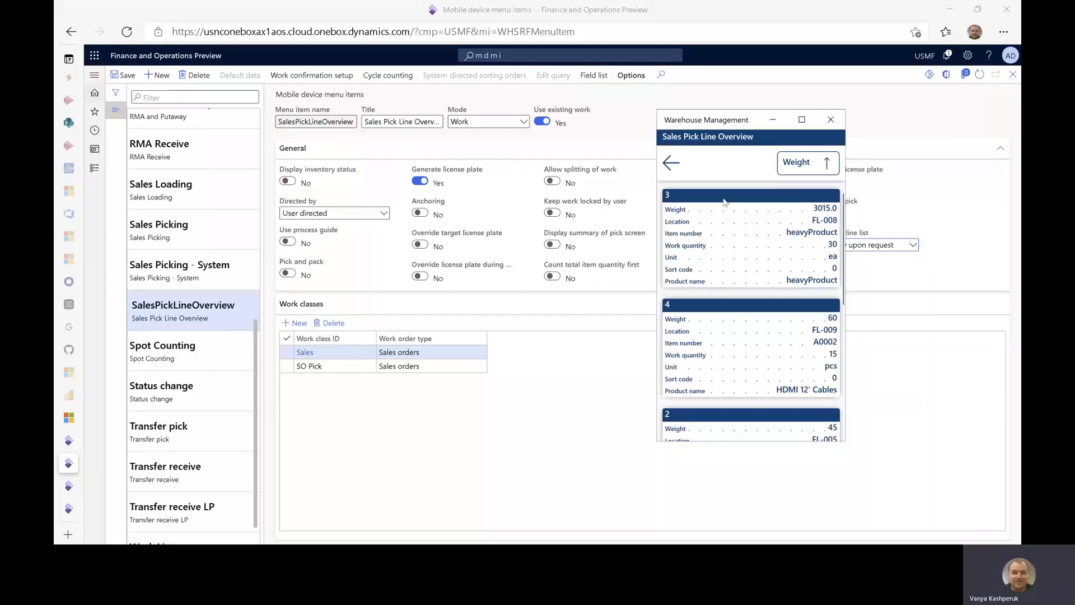
{"action": "mouse_move", "coordinate": [671, 213]}
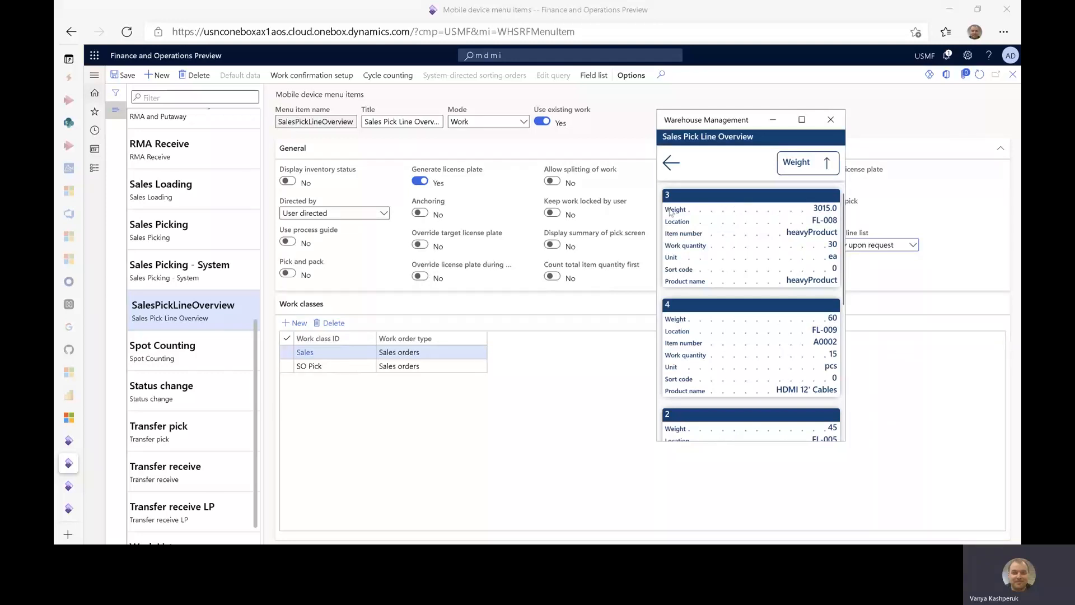
{"action": "mouse_move", "coordinate": [692, 290]}
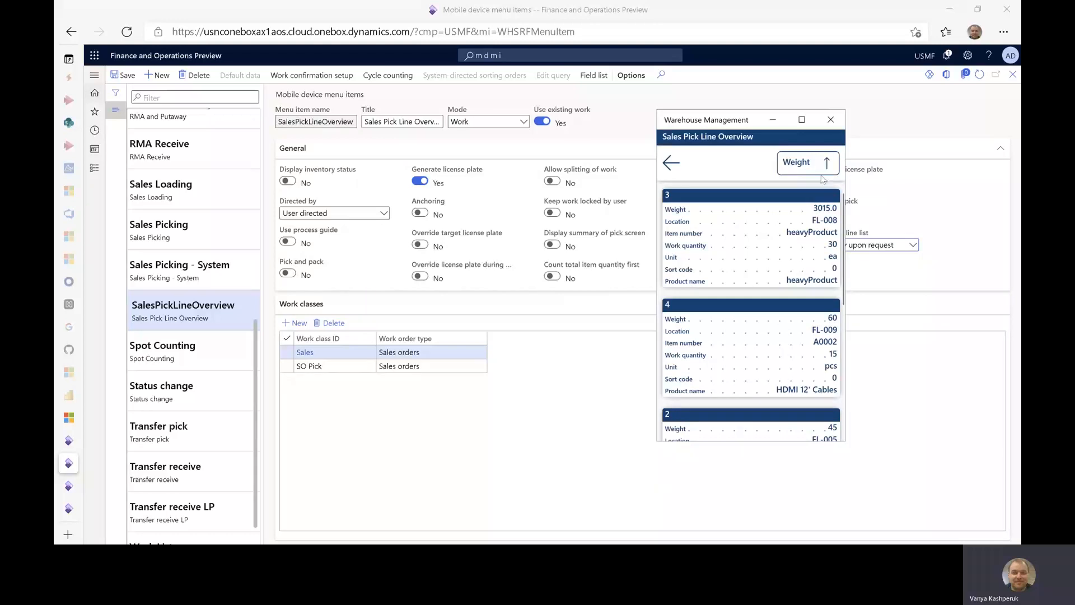
{"action": "mouse_move", "coordinate": [739, 229]}
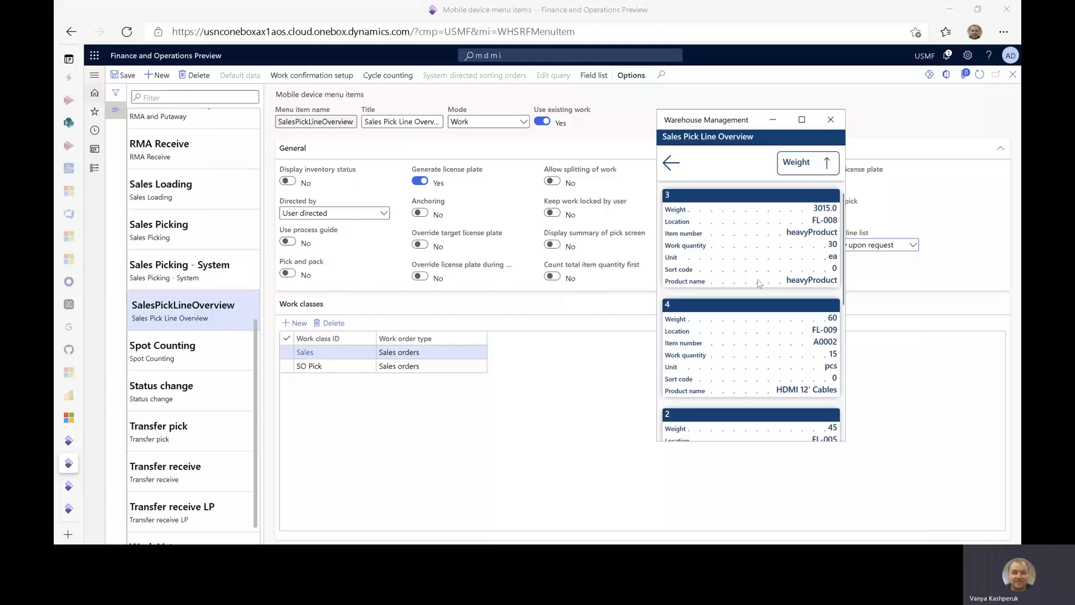
{"action": "mouse_move", "coordinate": [759, 196]}
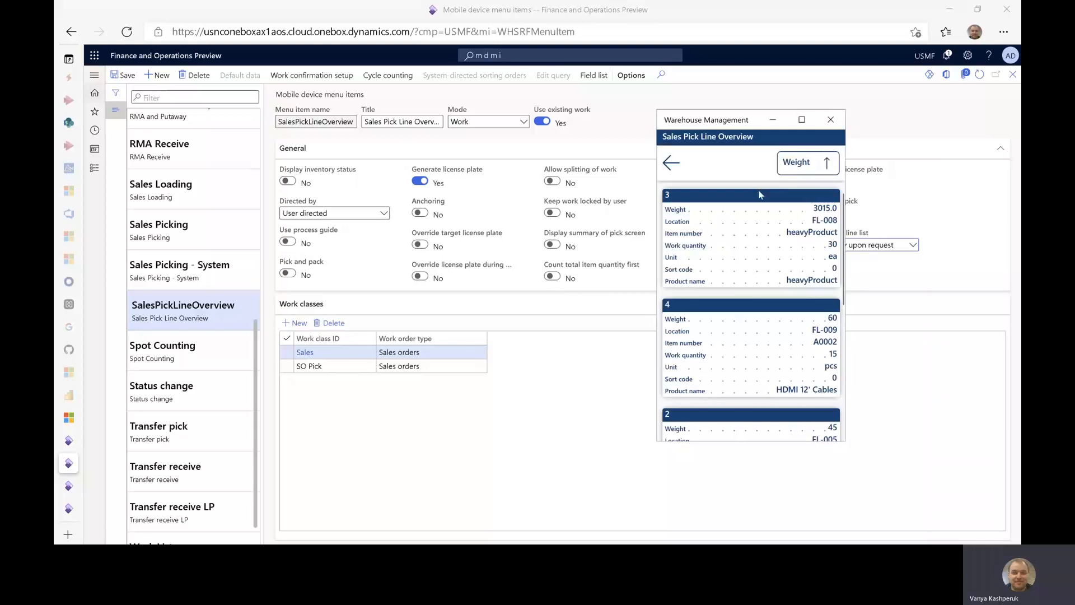
{"action": "mouse_move", "coordinate": [710, 201]}
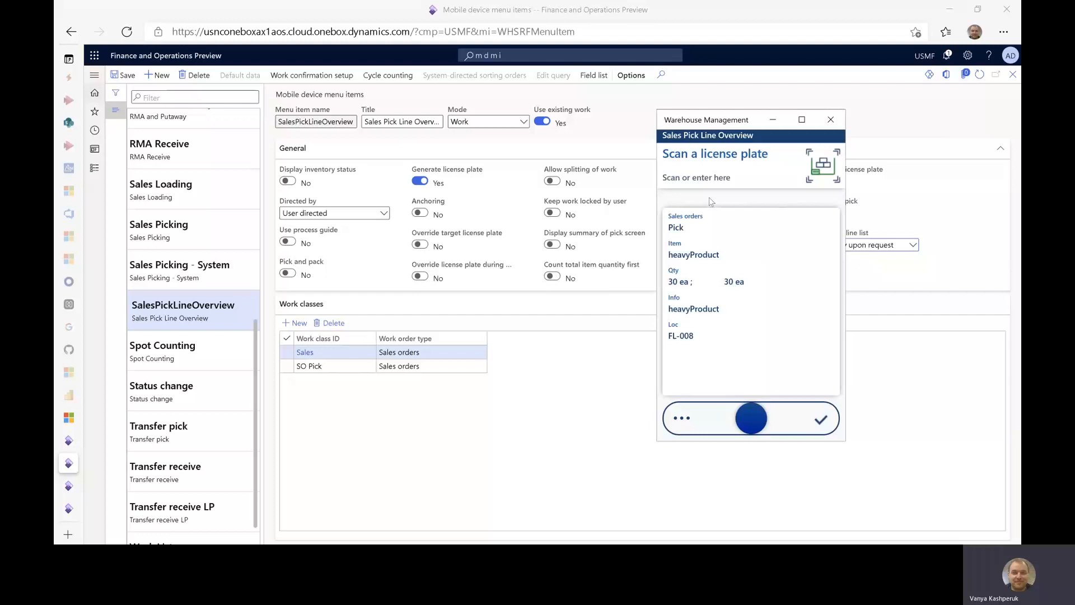
{"action": "mouse_move", "coordinate": [755, 211]}
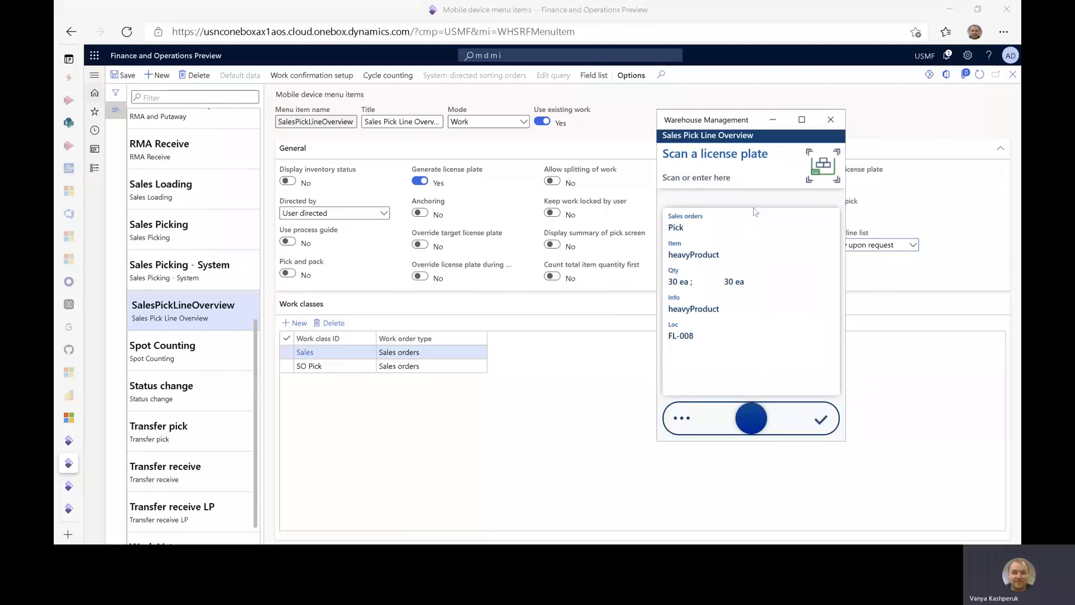
{"action": "mouse_move", "coordinate": [746, 236]}
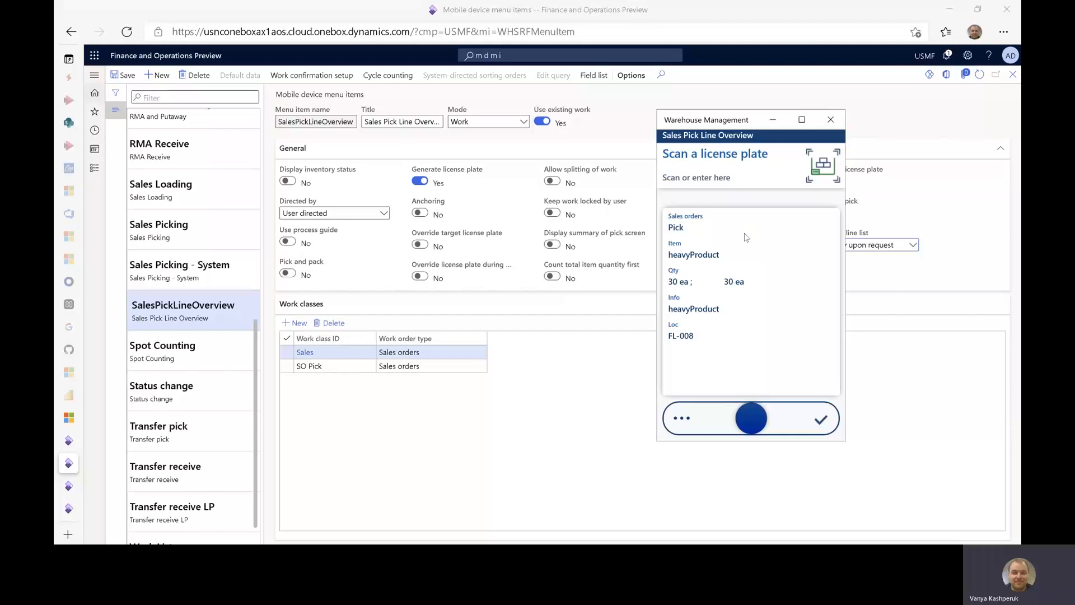
- Confirm the heavyProduct pick onto license plate LP001, bringing up HDMI 12' Cables at FL-009
{"action": "type", "text": "big"}
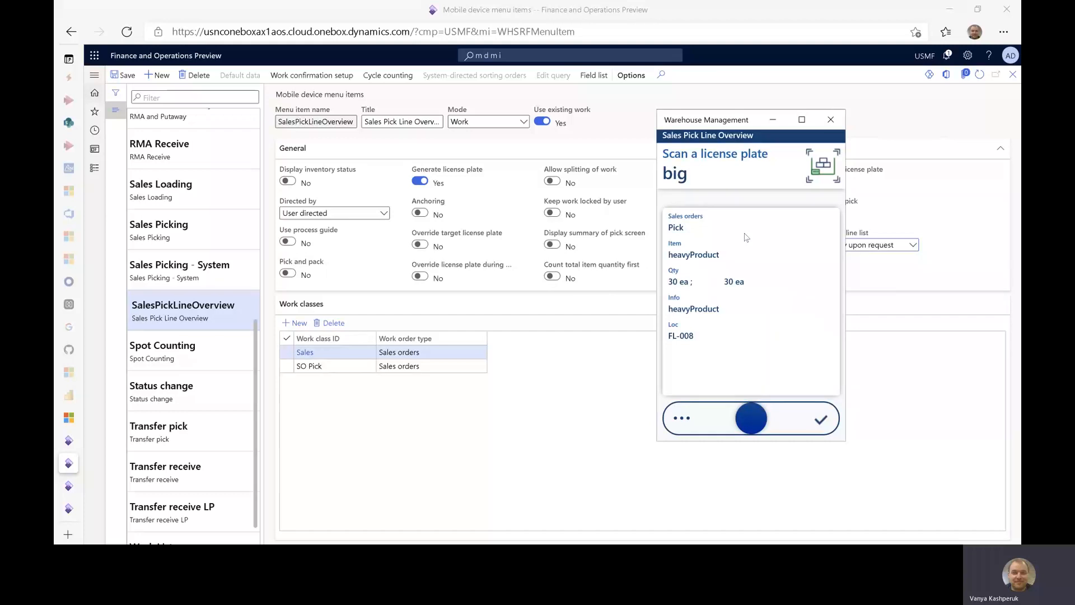
{"action": "type", "text": "LP001"}
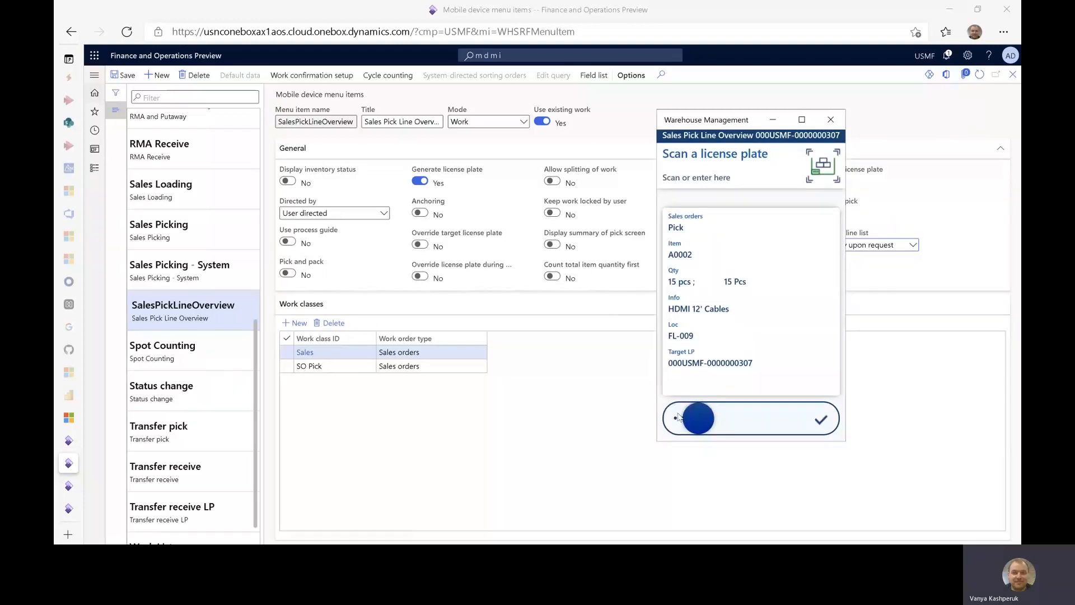
- Use Skip to from the pick actions to jump to the overview of remaining pick lines
{"action": "left_click", "coordinate": [698, 419]}
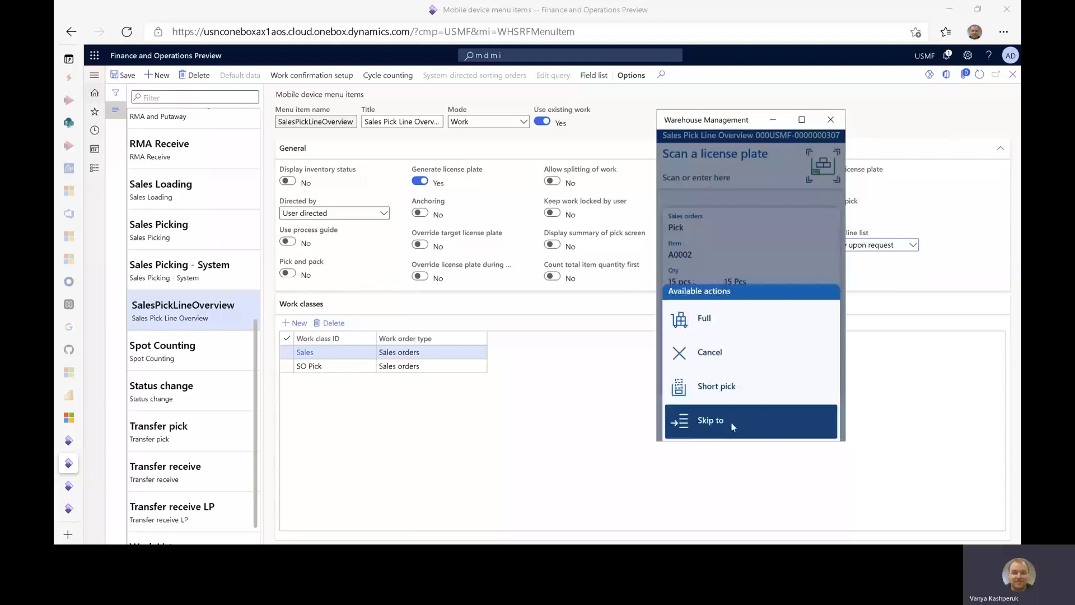
{"action": "left_click", "coordinate": [711, 420]}
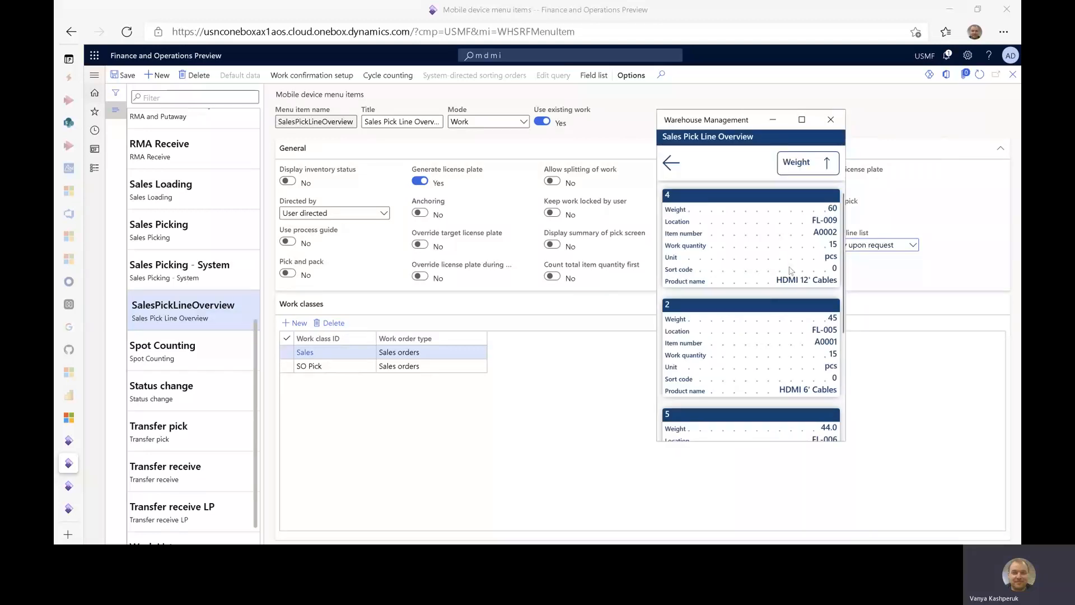
{"action": "mouse_move", "coordinate": [744, 228]}
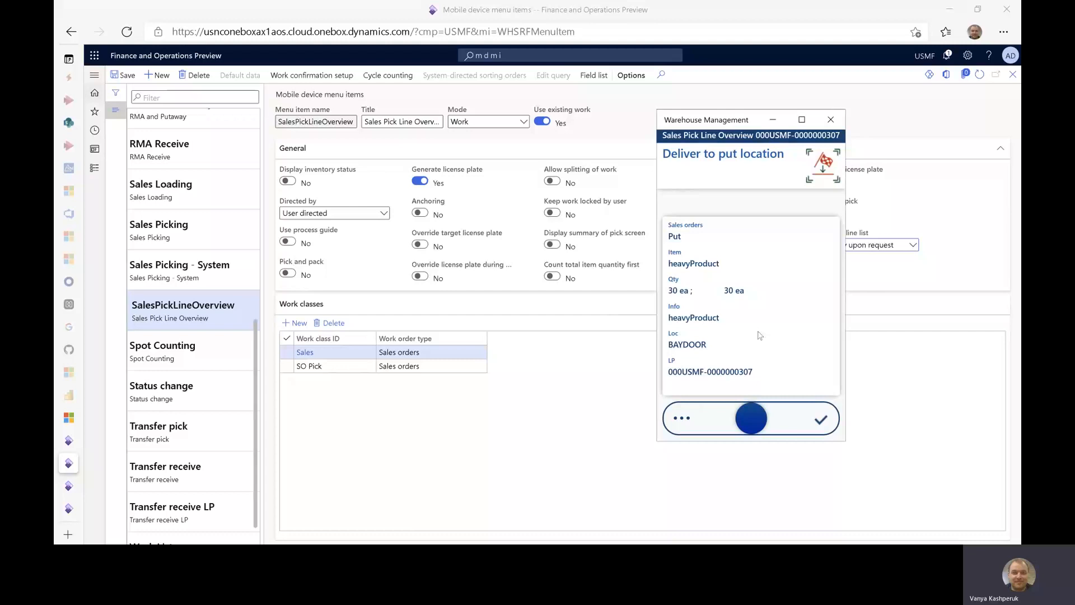
{"action": "mouse_move", "coordinate": [718, 356]}
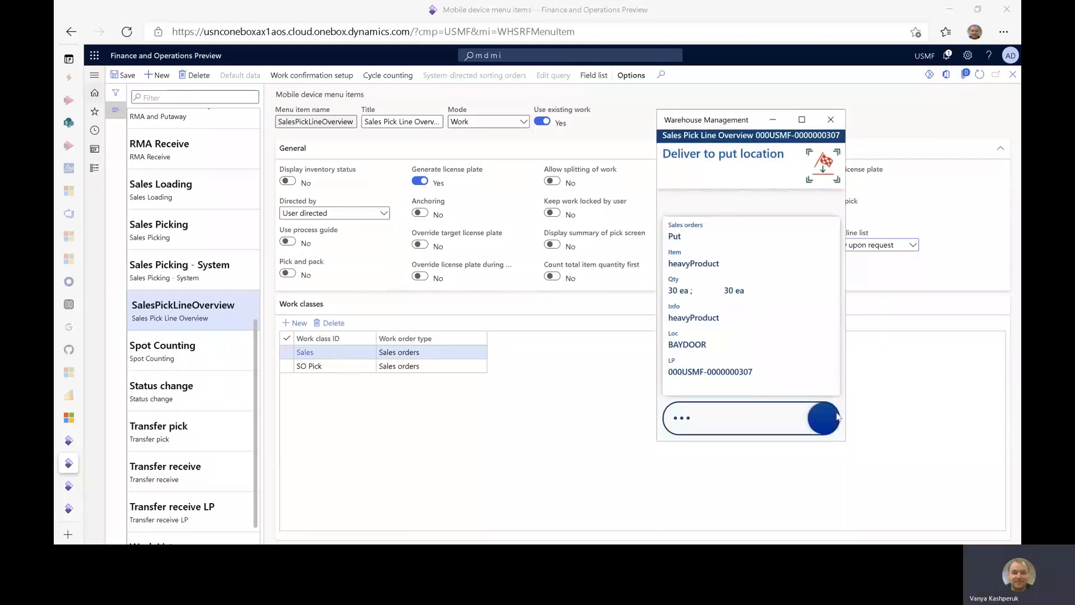
- Confirm delivering the heavyProduct load to BAYDOOR, completing the work
{"action": "left_click", "coordinate": [823, 418]}
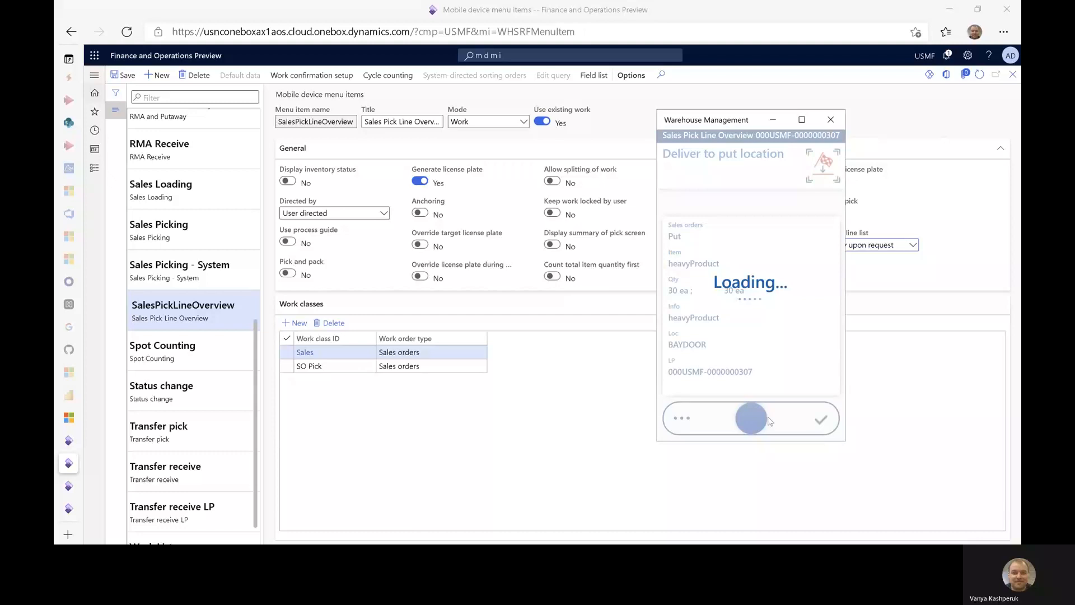
{"action": "mouse_move", "coordinate": [711, 269]}
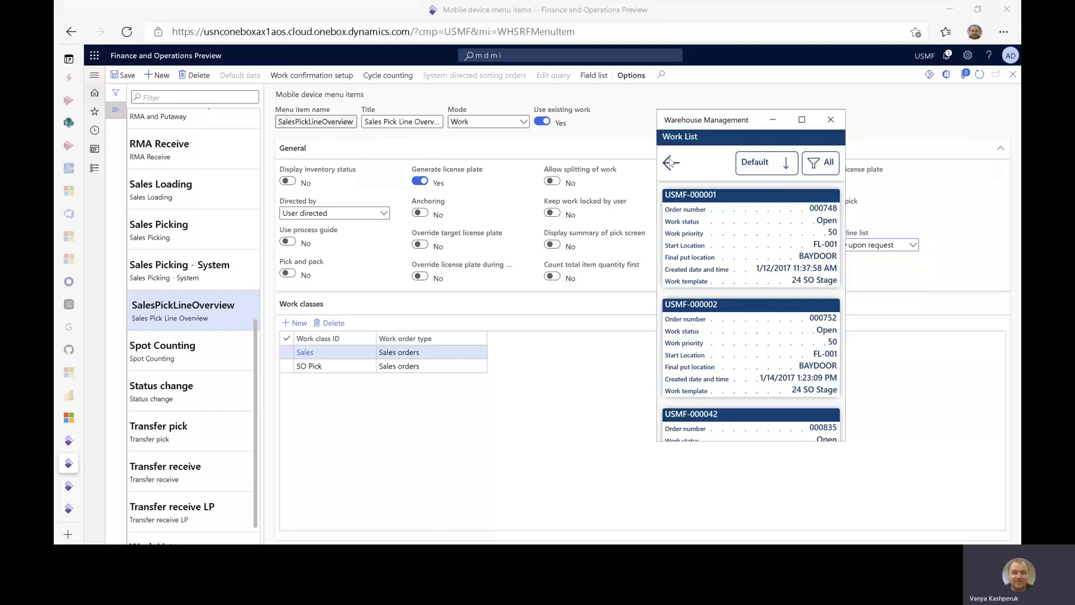
{"action": "scroll", "scroll_direction": "down", "scroll_amount": 3}
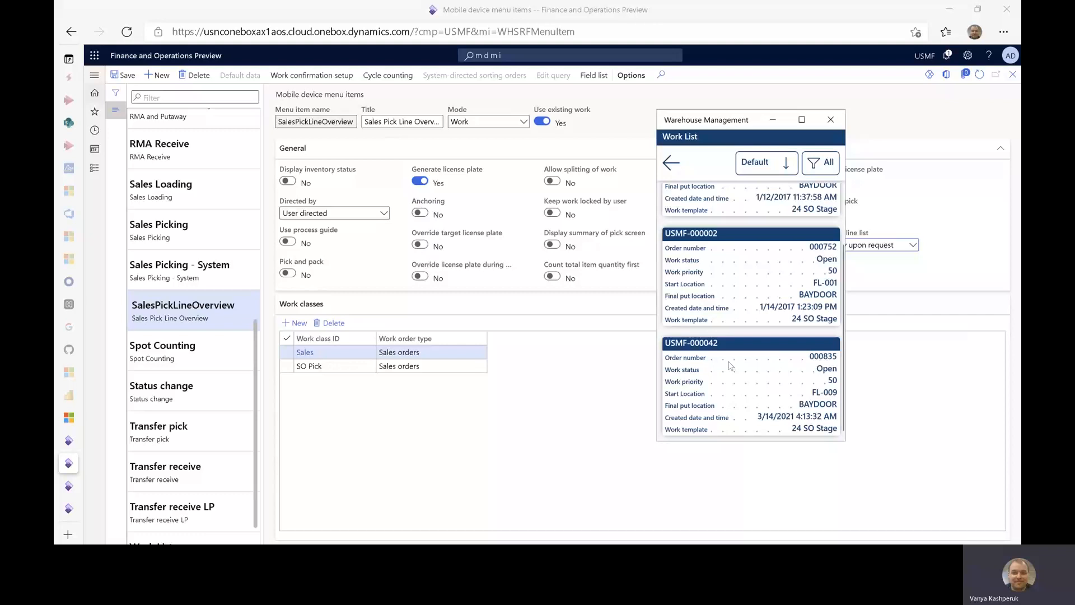
{"action": "mouse_move", "coordinate": [710, 404]}
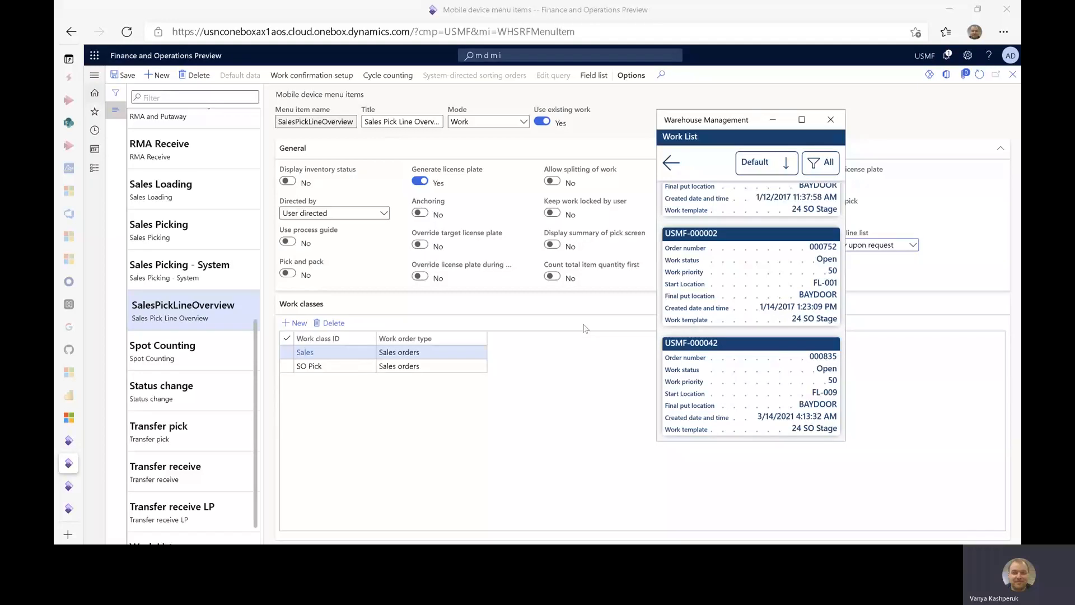
{"action": "mouse_move", "coordinate": [637, 270]}
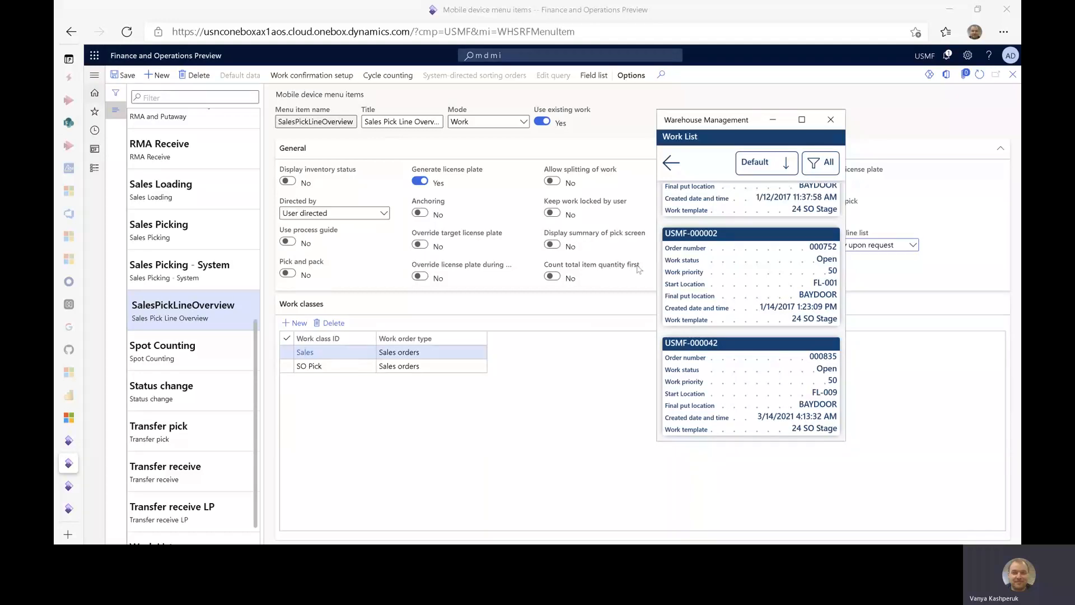